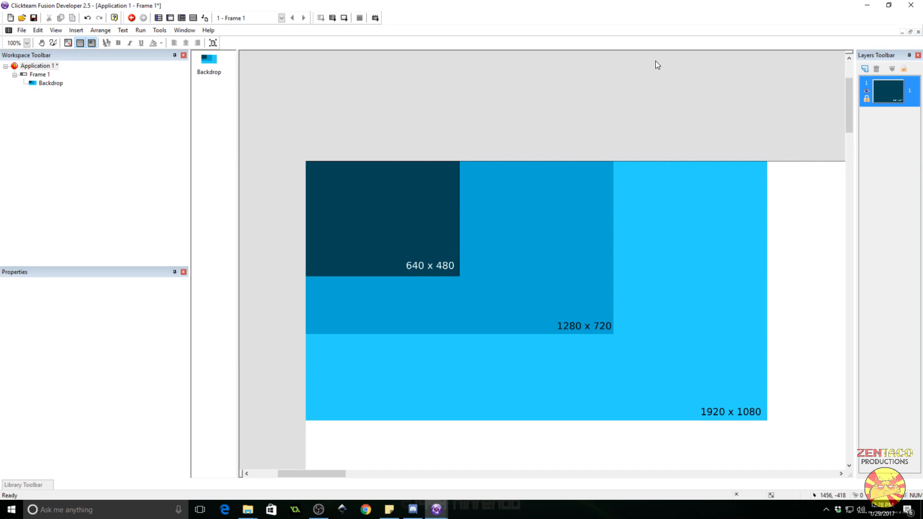
pyautogui.moveTo(570, 72)
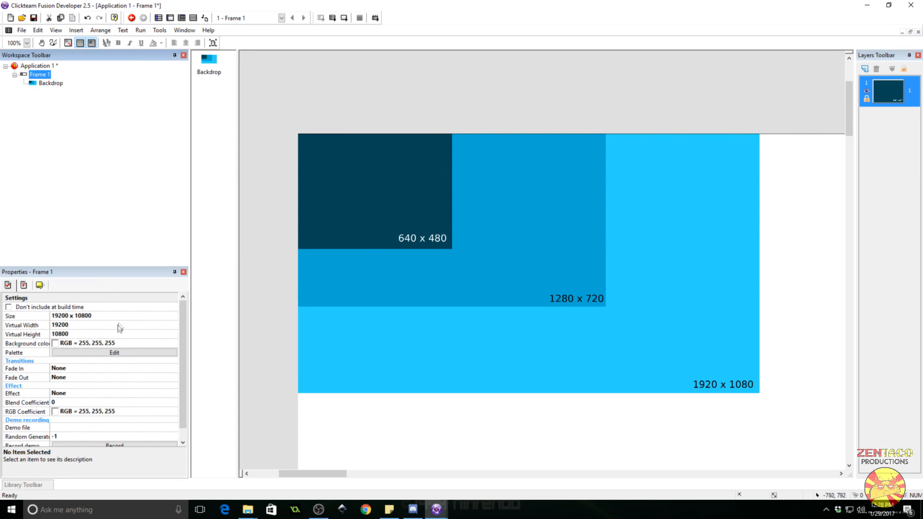
pyautogui.moveTo(124, 323)
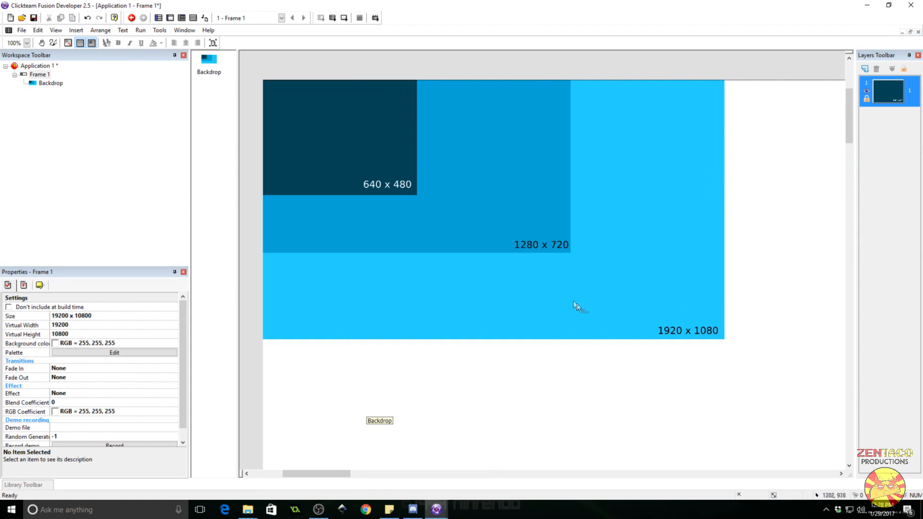
pyautogui.moveTo(604, 335)
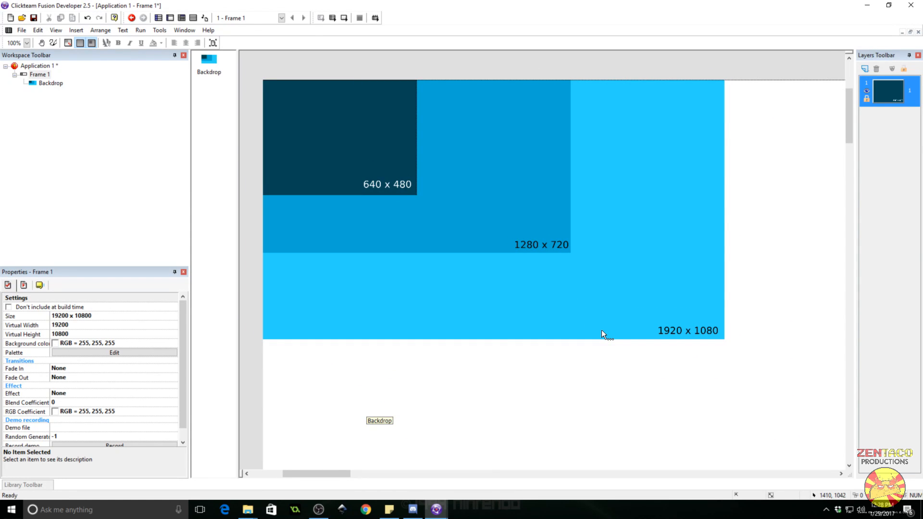
pyautogui.moveTo(530, 305)
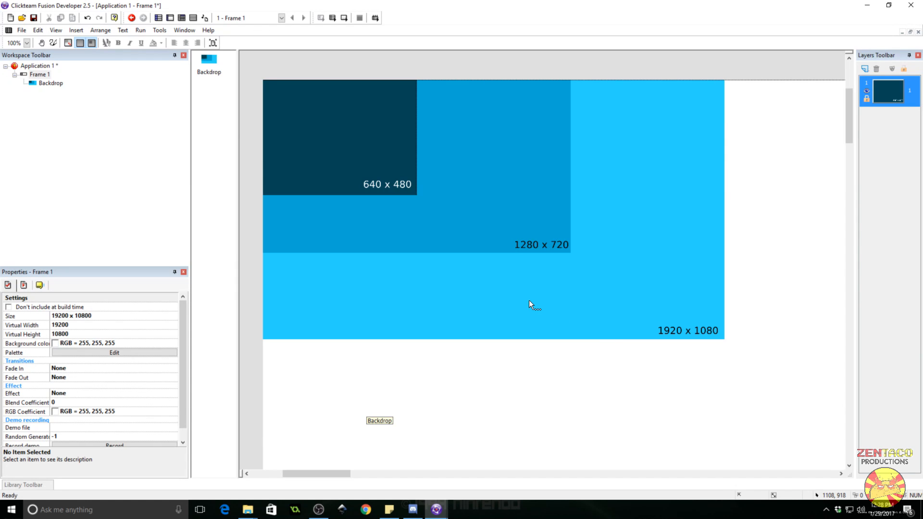
pyautogui.moveTo(486, 204)
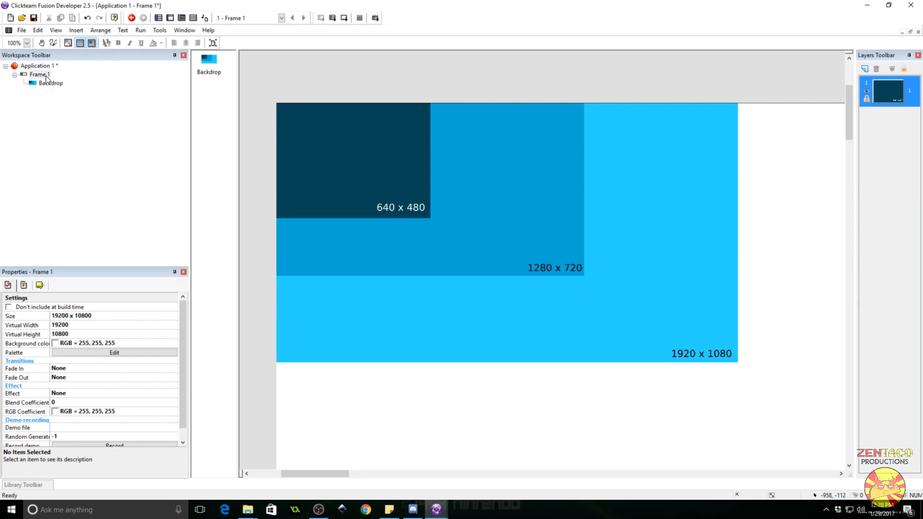
# Inspect Application 1's Window Size property, currently 640 x 480.
pyautogui.click(39, 65)
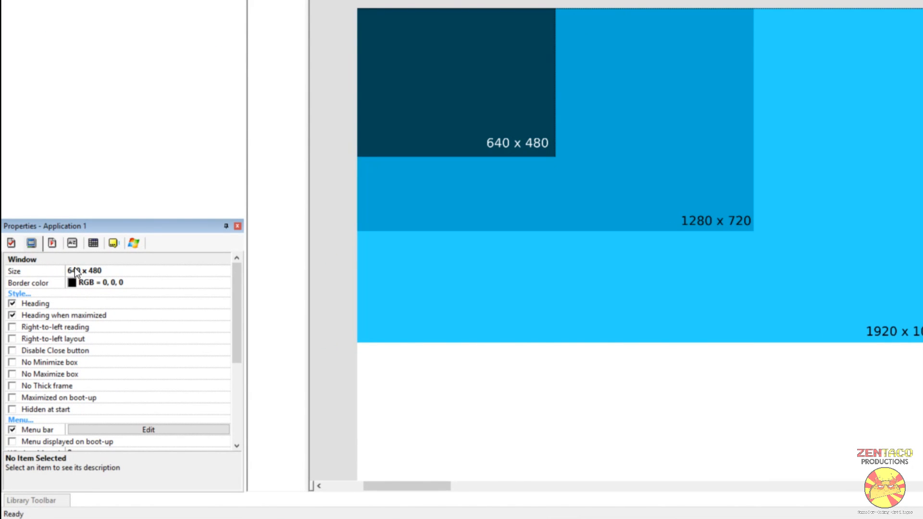
pyautogui.click(106, 271)
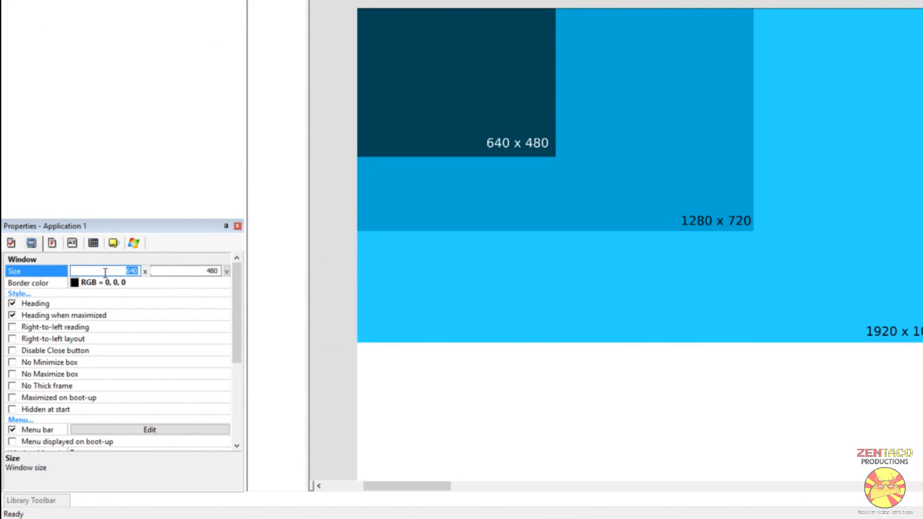
pyautogui.moveTo(172, 271)
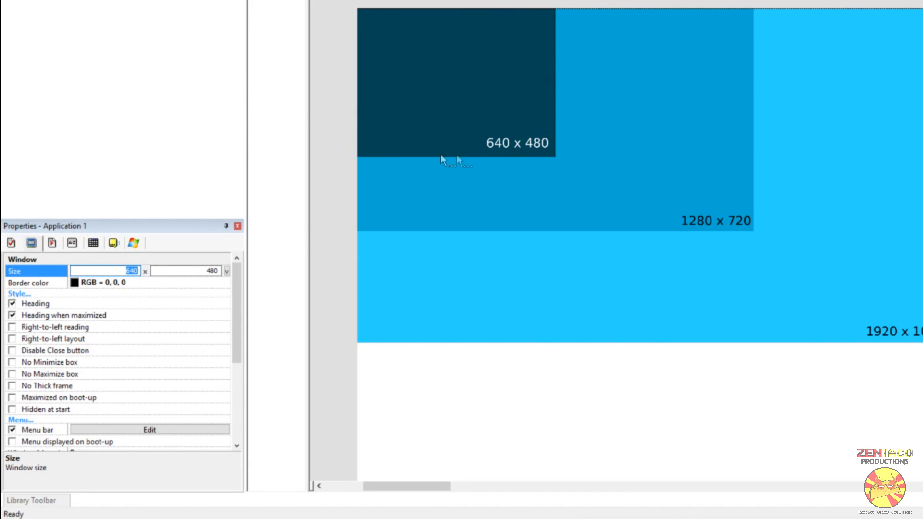
# Preview Frame 1 running in the 640 x 480 window, then close it.
pyautogui.click(140, 30)
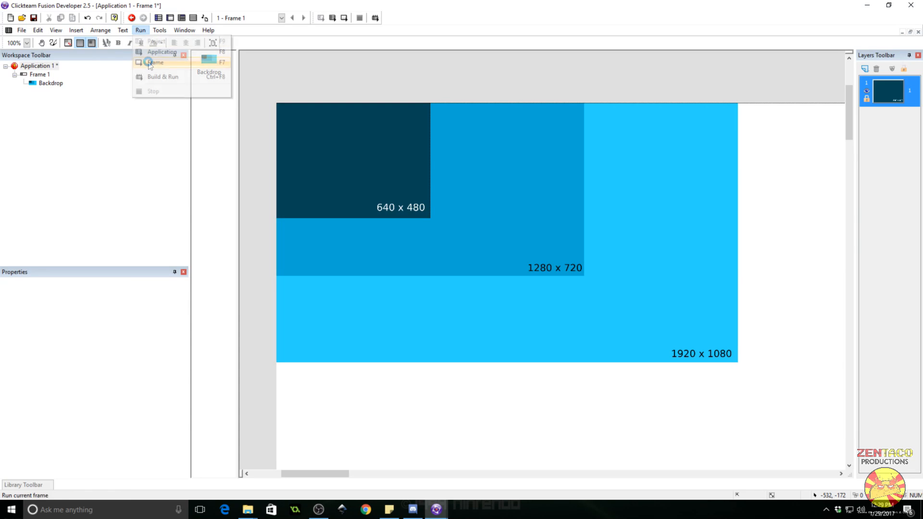
pyautogui.click(156, 62)
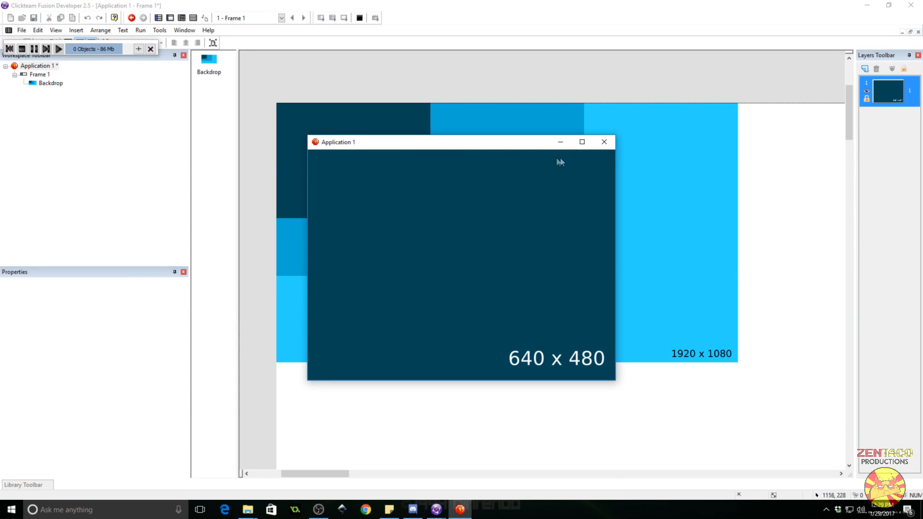
pyautogui.click(604, 143)
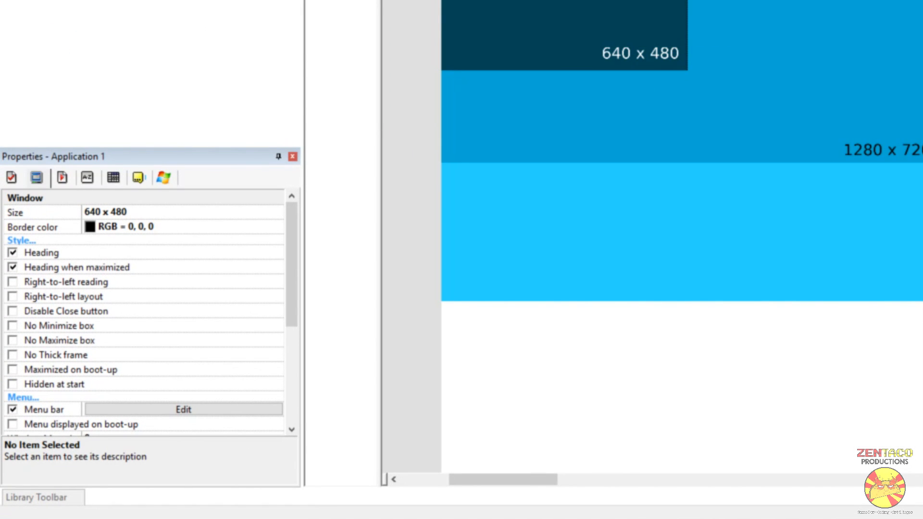
# Set the application Window Size to 1280 x 720 and run the frame at that size.
pyautogui.click(106, 211)
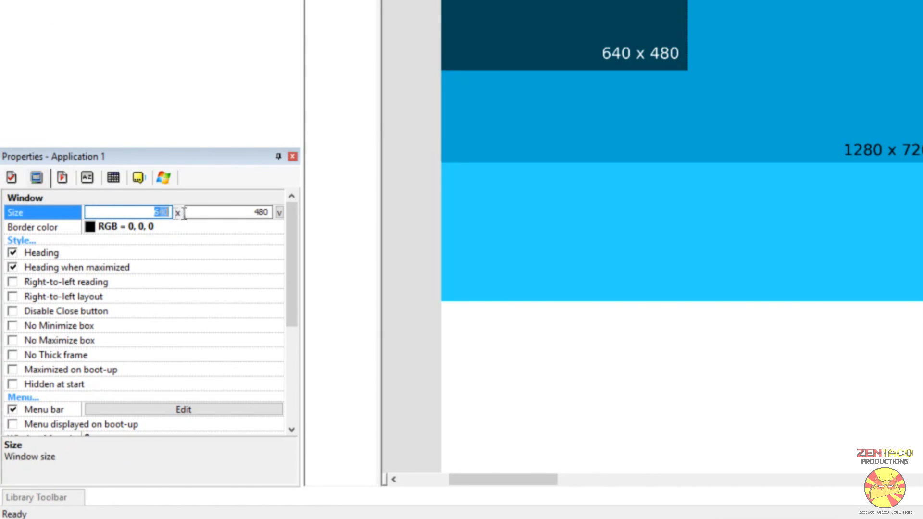
pyautogui.write('18')
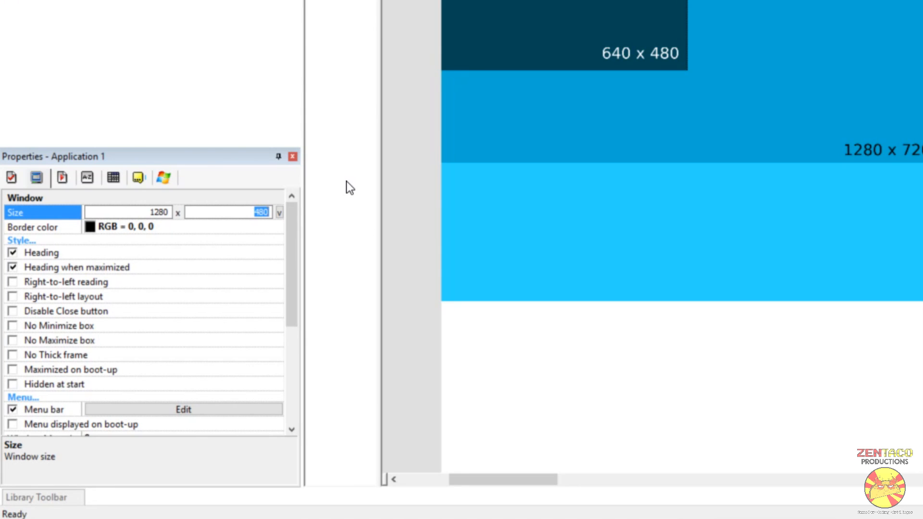
pyautogui.click(141, 30)
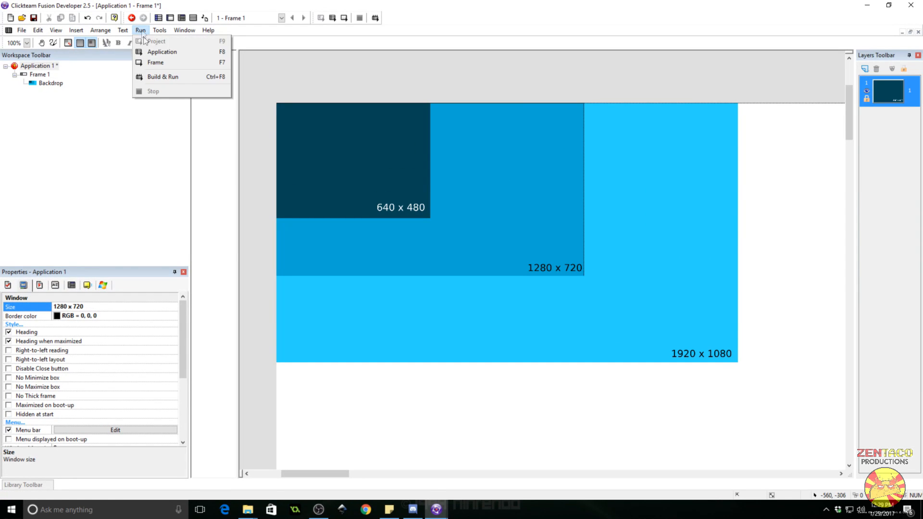
pyautogui.click(162, 51)
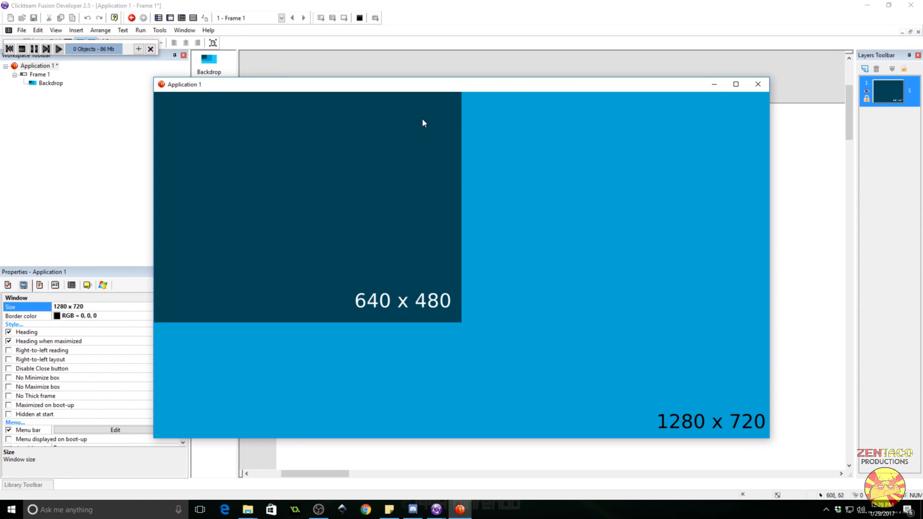
pyautogui.moveTo(757, 105)
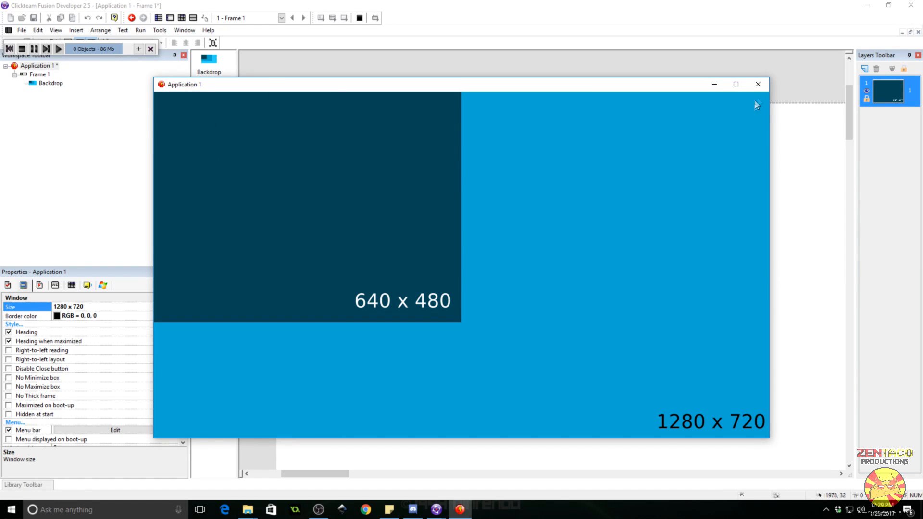
pyautogui.moveTo(174, 211)
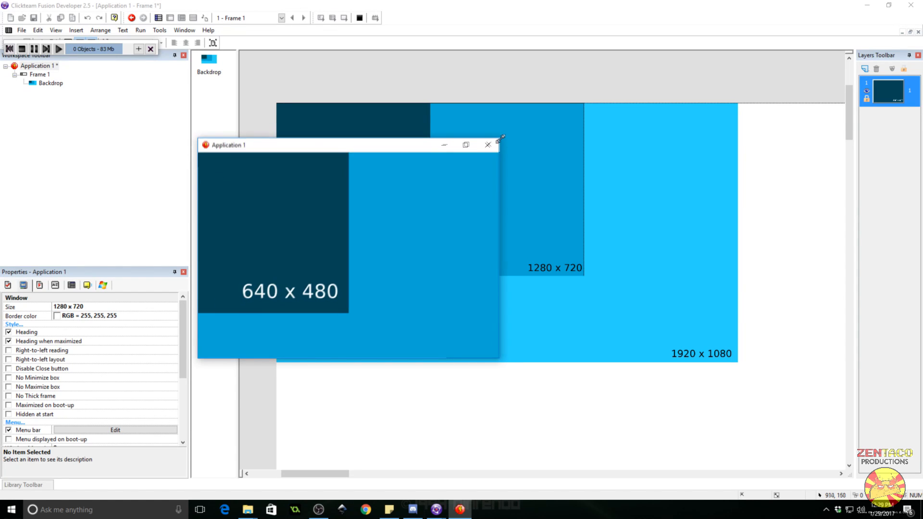
# Resize the running 1280 x 720 preview window to watch the display scale, then close it.
pyautogui.moveTo(500, 139); pyautogui.dragTo(590, 95)
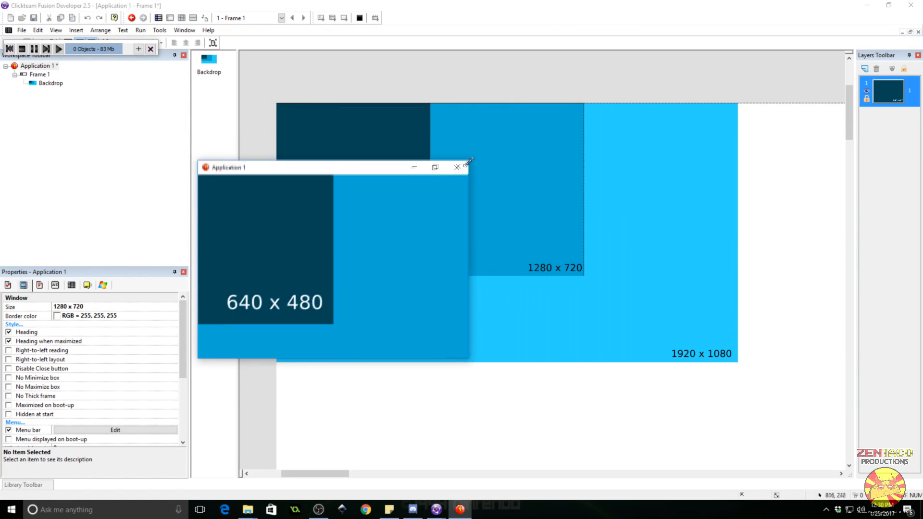
pyautogui.moveTo(306, 166); pyautogui.dragTo(306, 213)
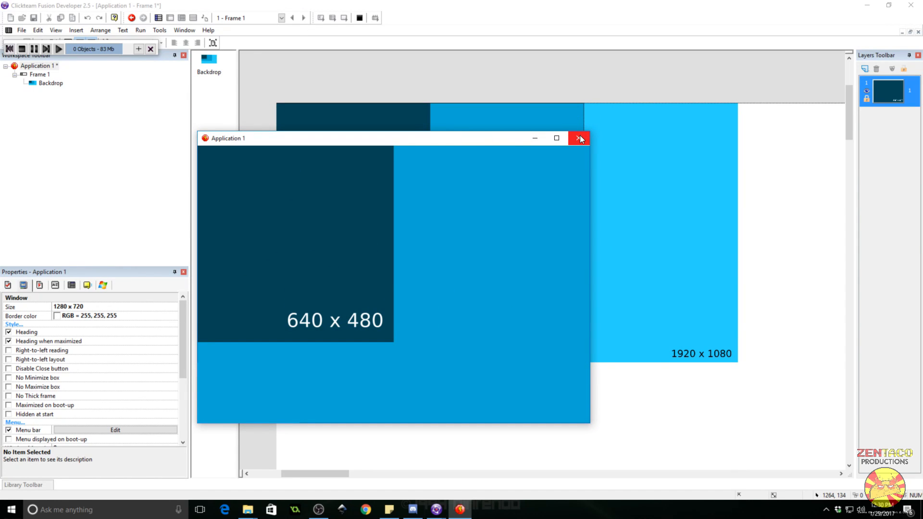
pyautogui.moveTo(564, 129)
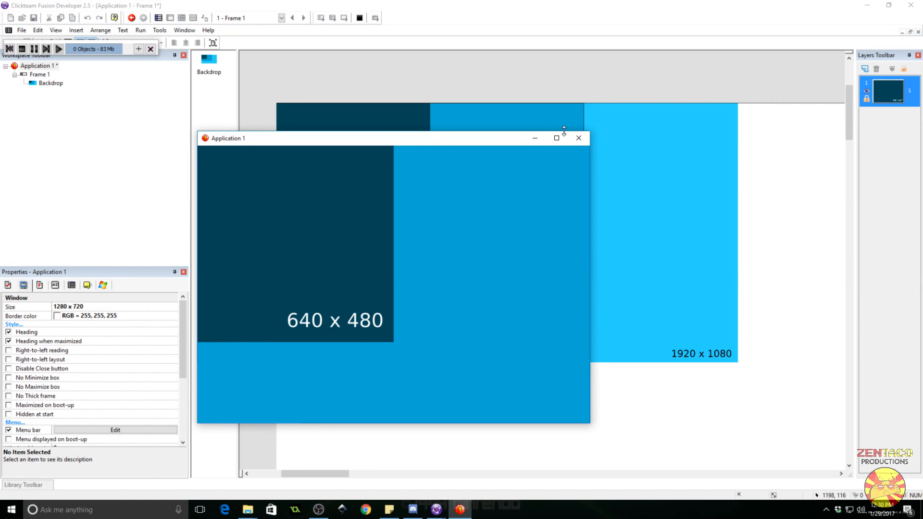
pyautogui.click(578, 138)
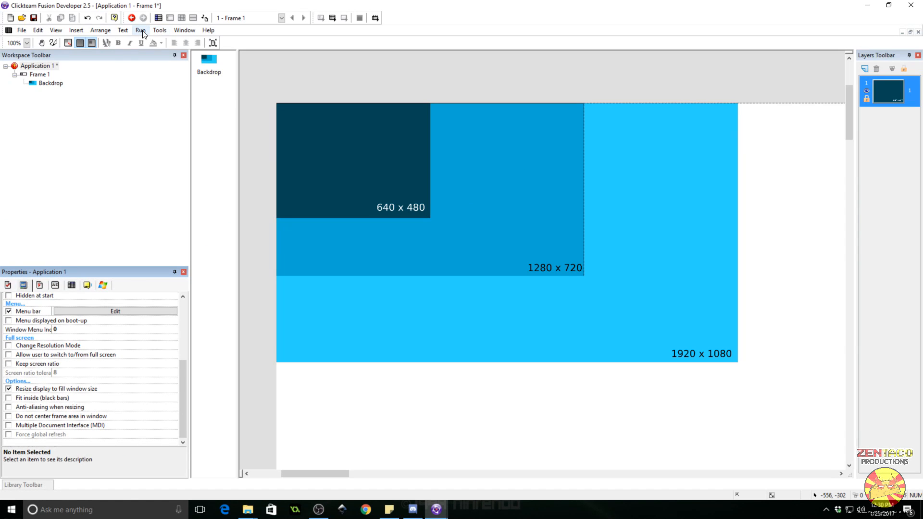
# Run the frame again and shrink its window very small to confirm the display scales down.
pyautogui.click(130, 18)
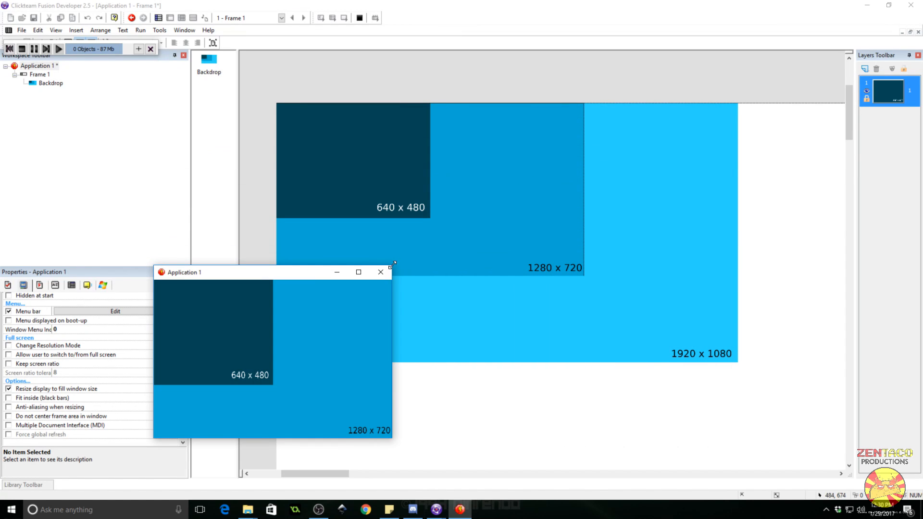
pyautogui.moveTo(247, 271); pyautogui.dragTo(340, 173)
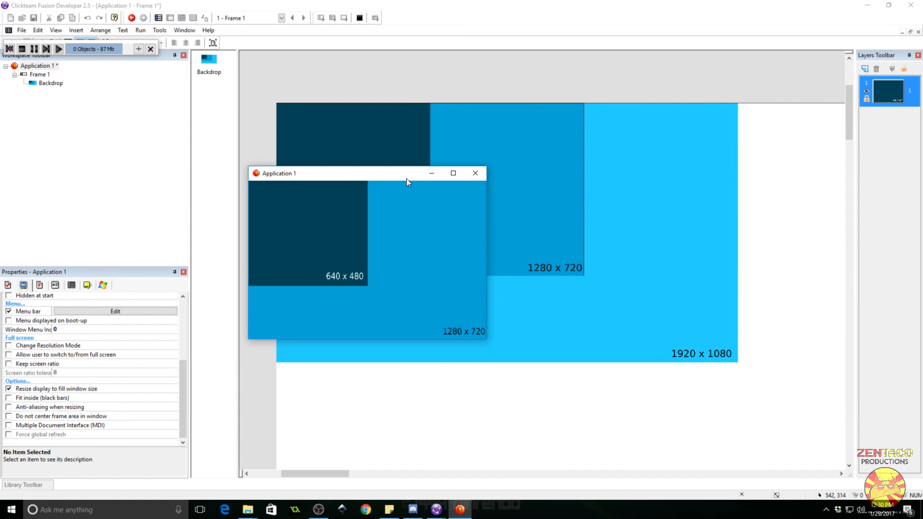
pyautogui.moveTo(406, 173); pyautogui.dragTo(400, 177)
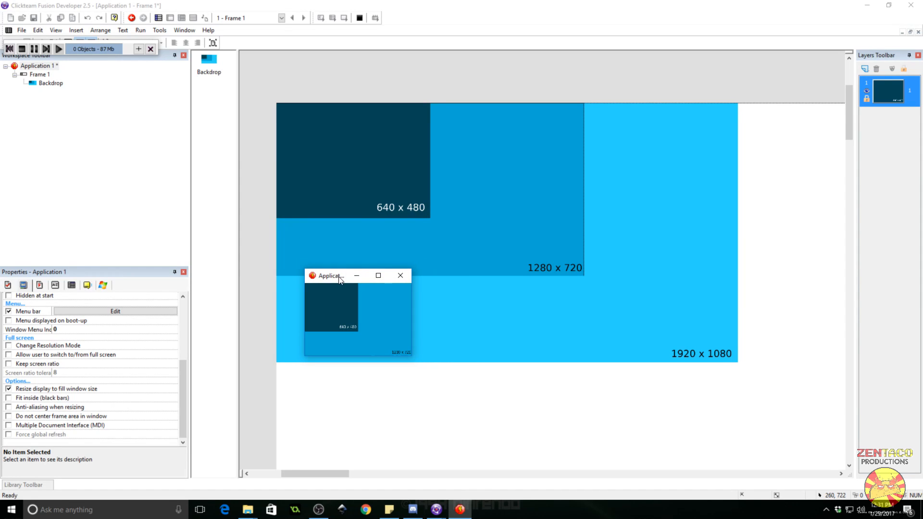
pyautogui.moveTo(336, 275); pyautogui.dragTo(345, 249)
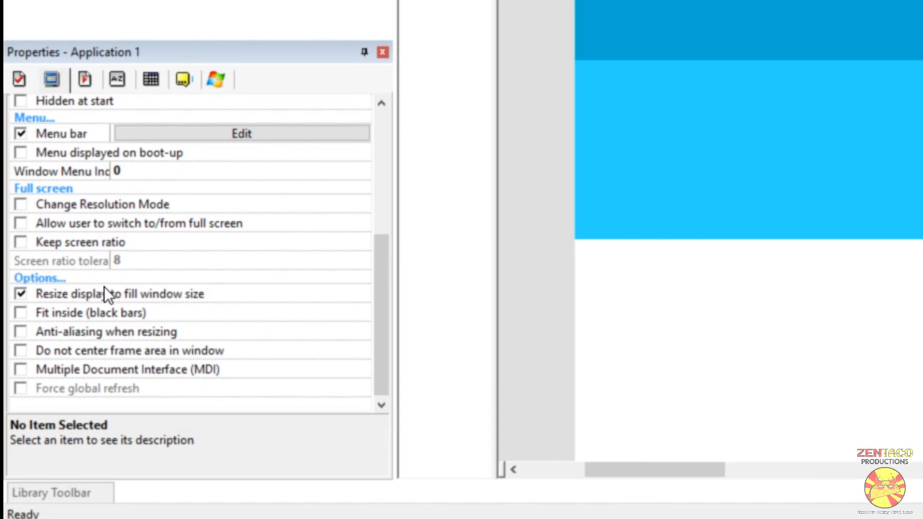
pyautogui.moveTo(171, 311)
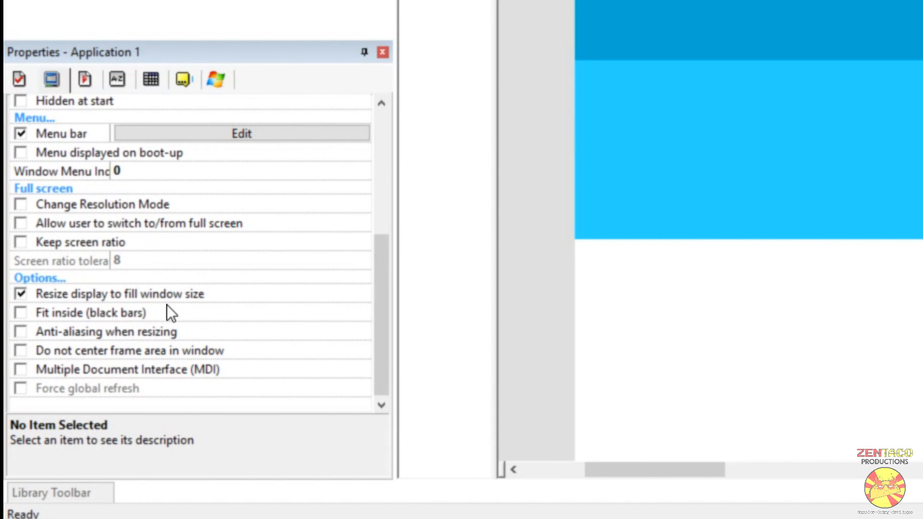
pyautogui.moveTo(228, 311)
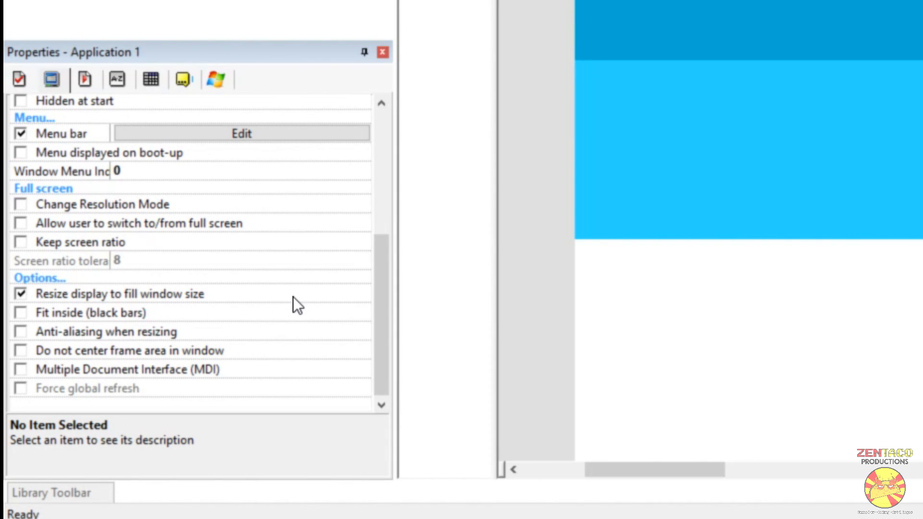
pyautogui.moveTo(42, 324)
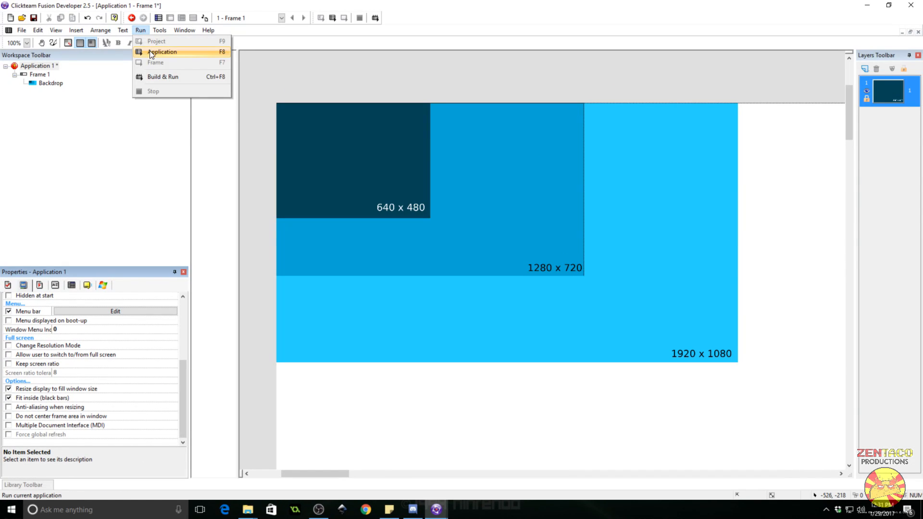
# Run the application to test the Fit inside (black bars) display.
pyautogui.click(163, 52)
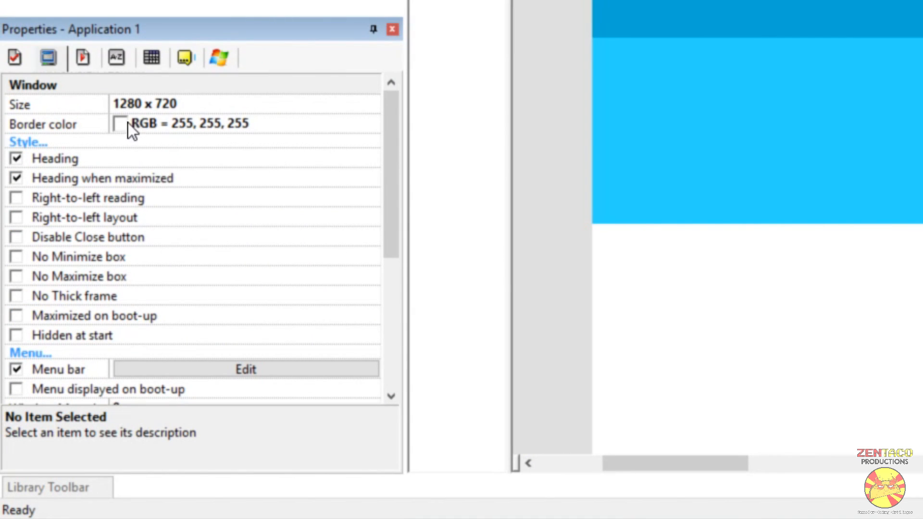
# Set the window border color to RGB 0,0,0 and disable the title heading.
pyautogui.click(124, 124)
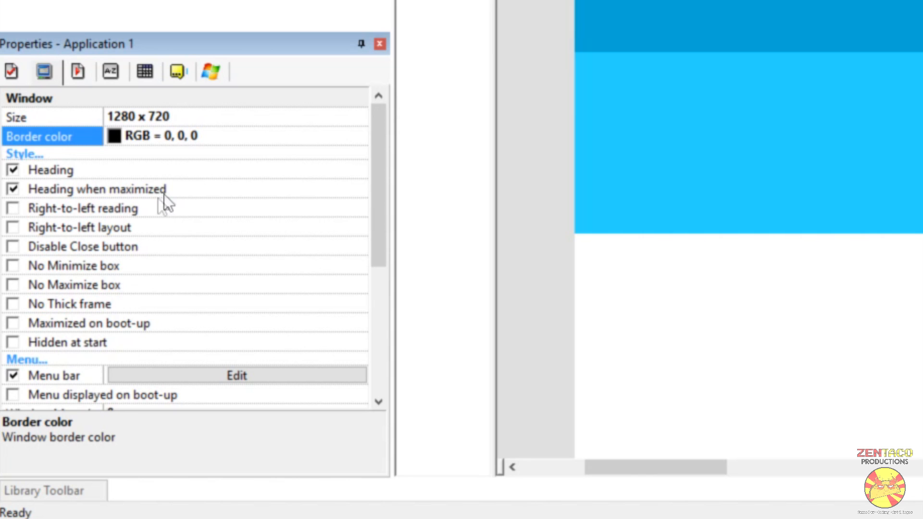
pyautogui.click(13, 170)
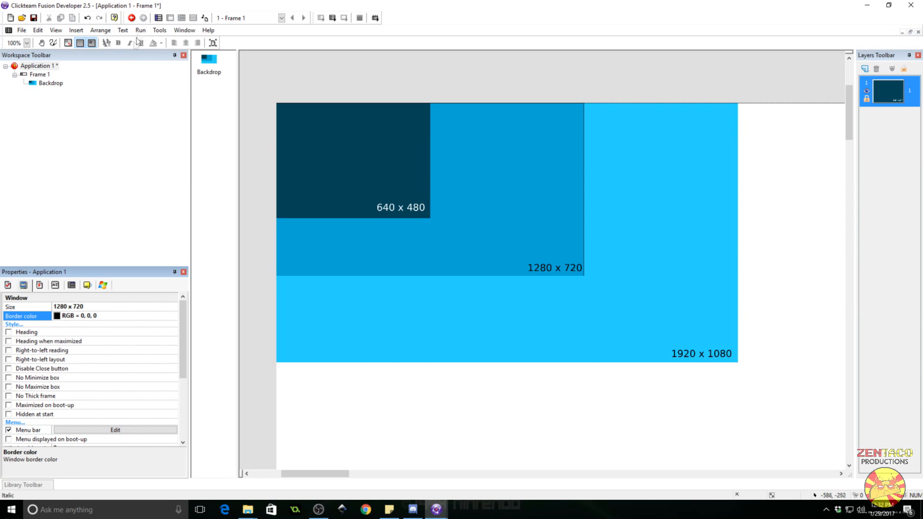
# Run the application to preview the headerless black-bordered window.
pyautogui.click(132, 17)
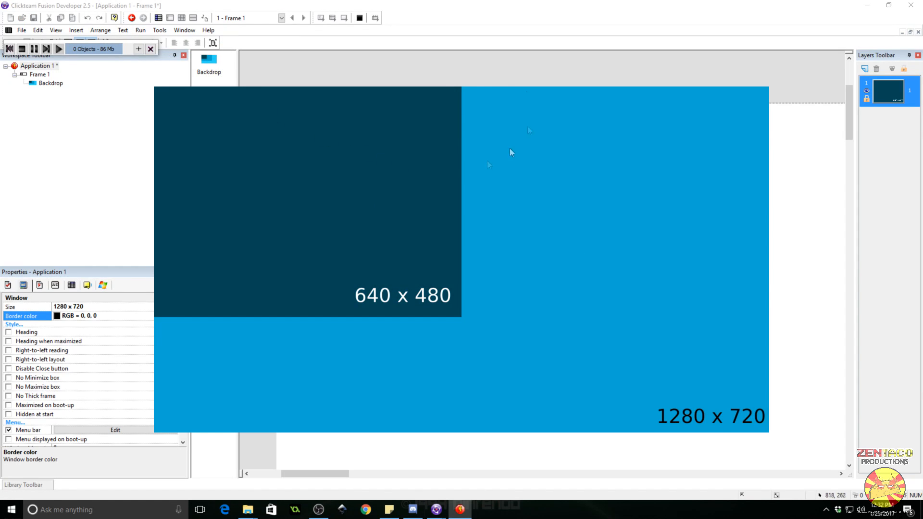
pyautogui.moveTo(702, 75)
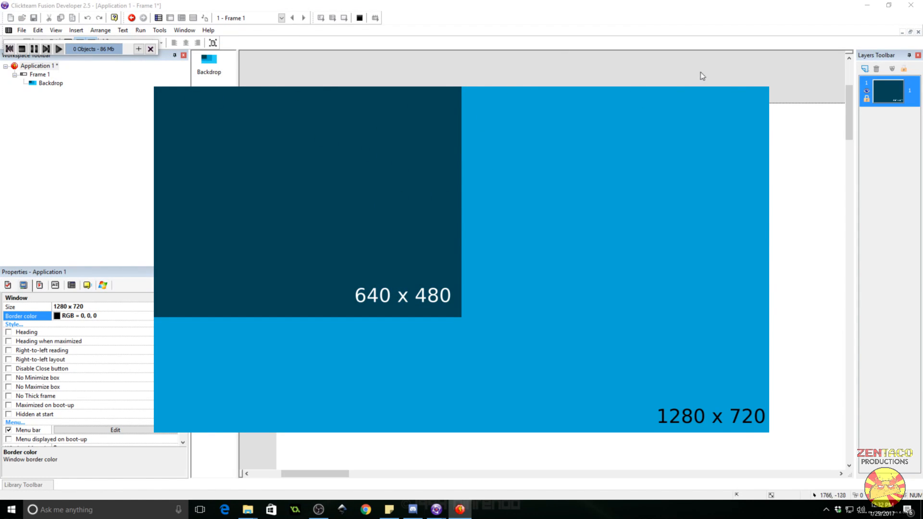
pyautogui.moveTo(554, 269)
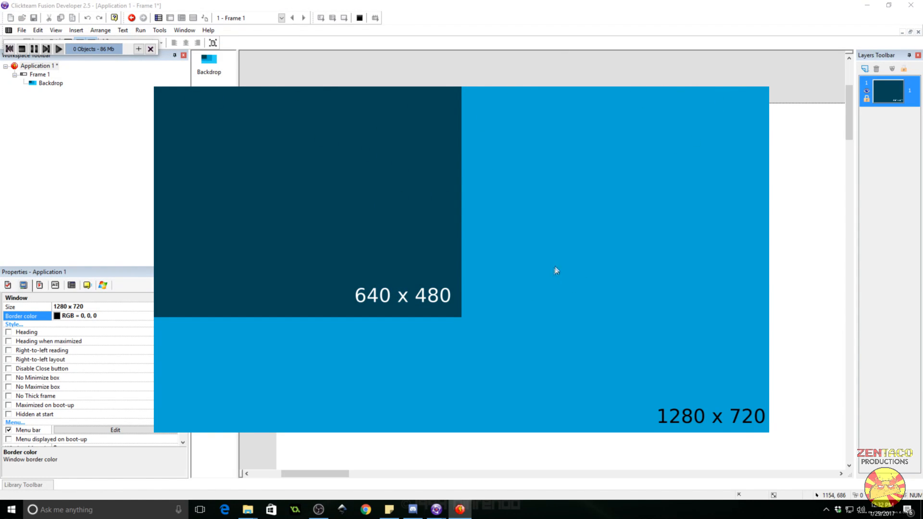
pyautogui.rightClick(460, 510)
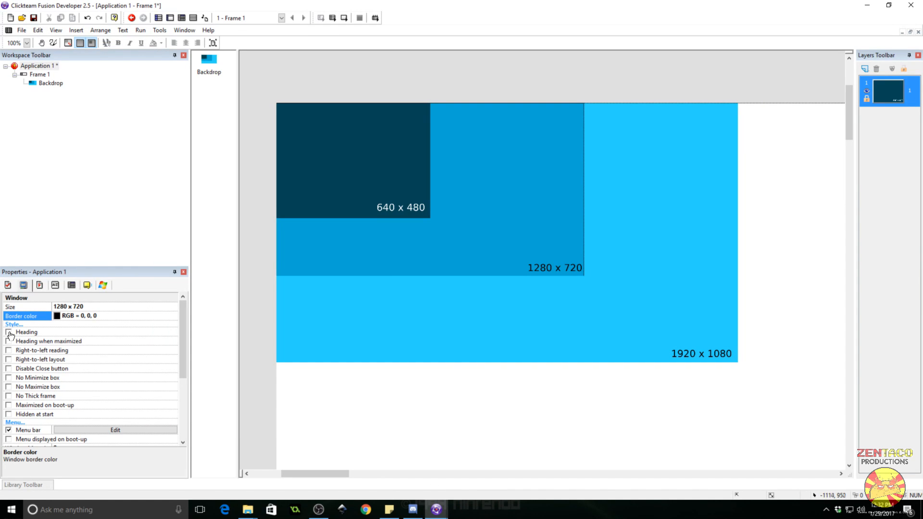
# Enable Anti-aliasing when resizing in the Application properties.
pyautogui.scroll(-3)
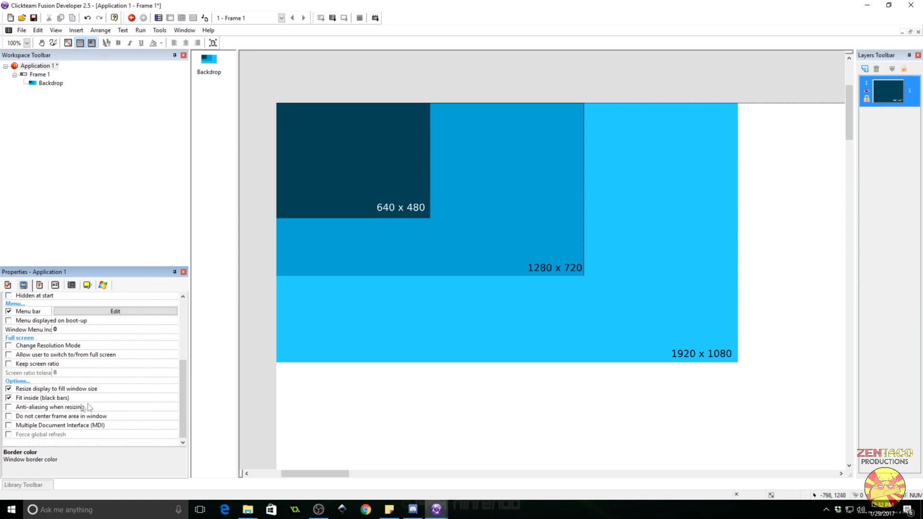
pyautogui.click(9, 406)
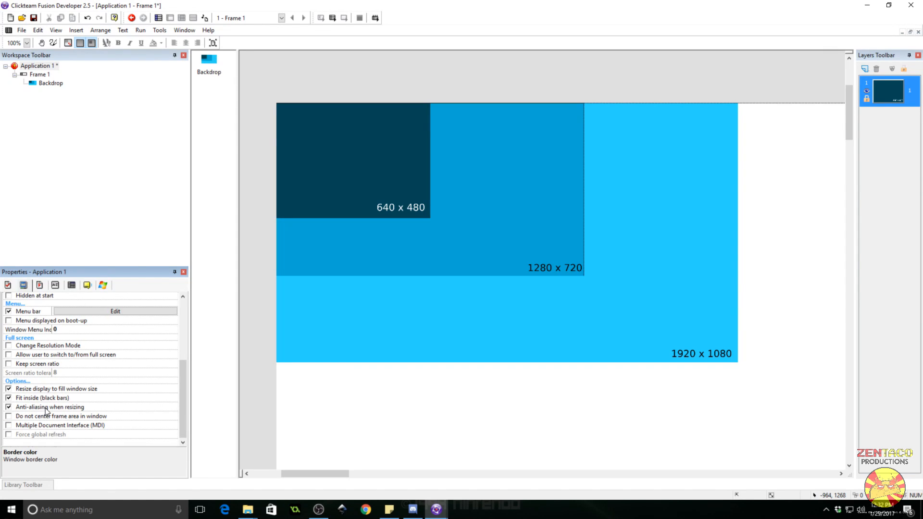
pyautogui.moveTo(78, 402)
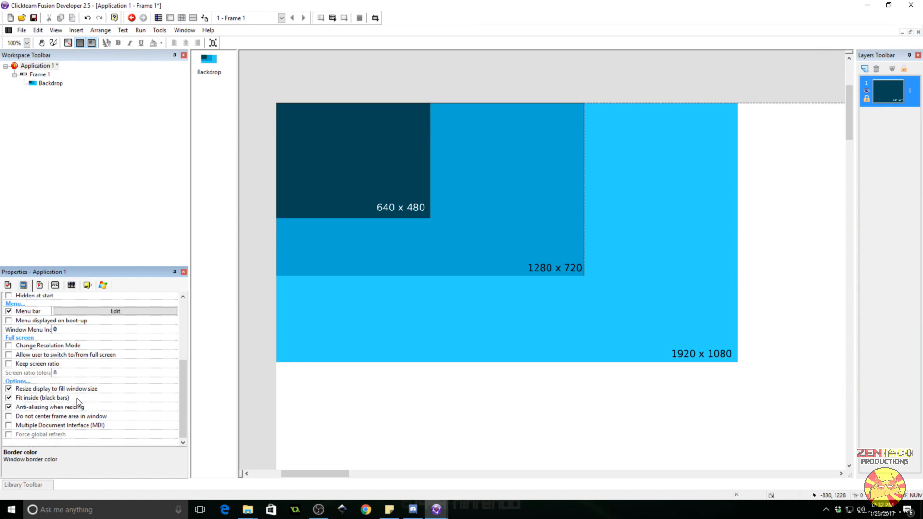
pyautogui.moveTo(94, 422)
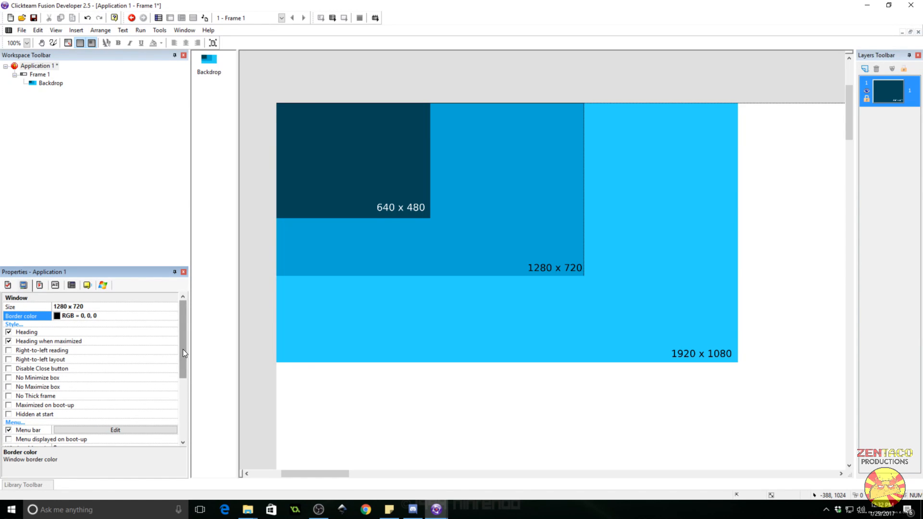
# Tick Maximized on boot-up, then untick it to leave it off.
pyautogui.scroll(-3)
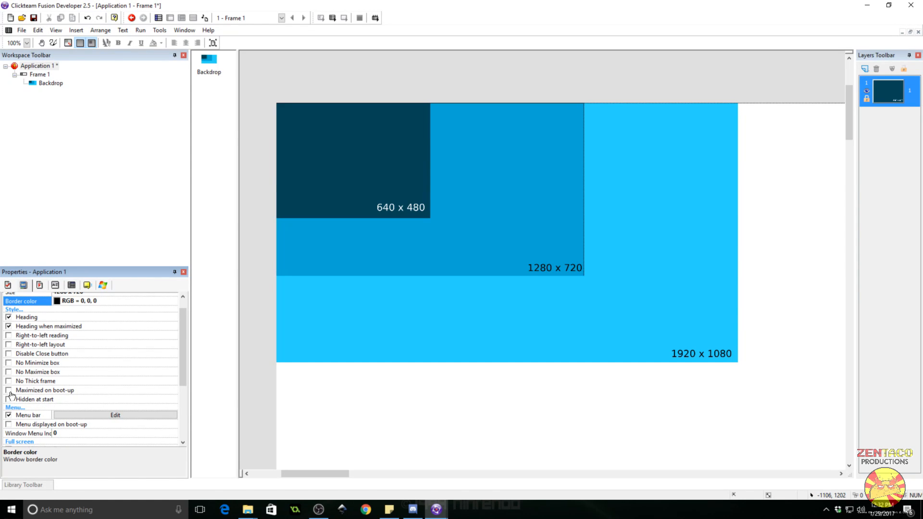
pyautogui.click(9, 389)
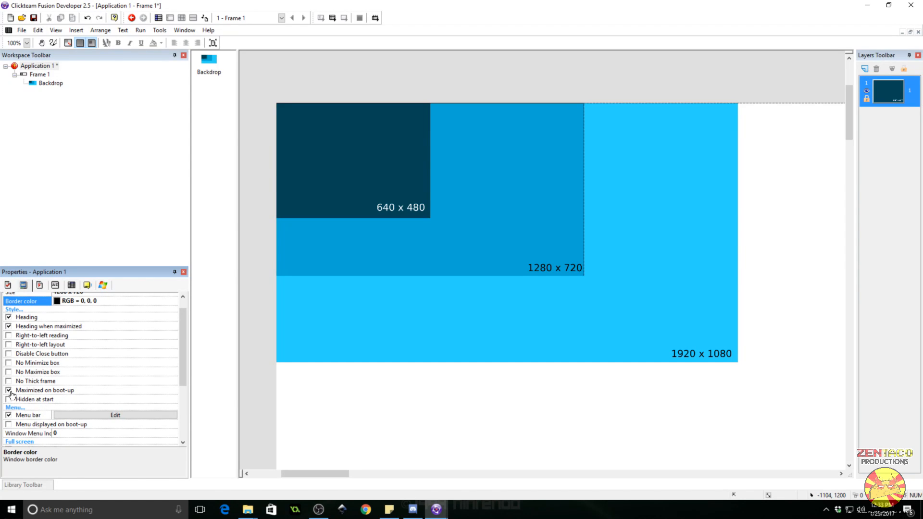
pyautogui.click(8, 389)
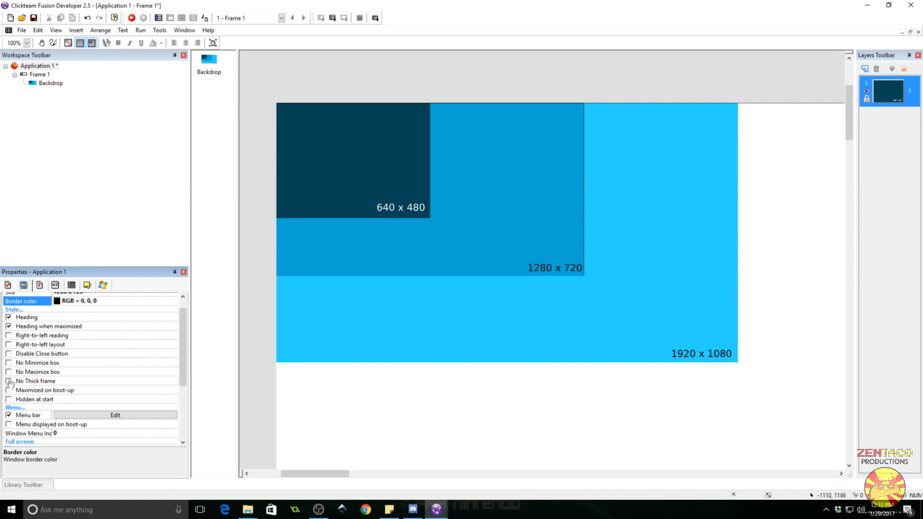
pyautogui.moveTo(12, 377)
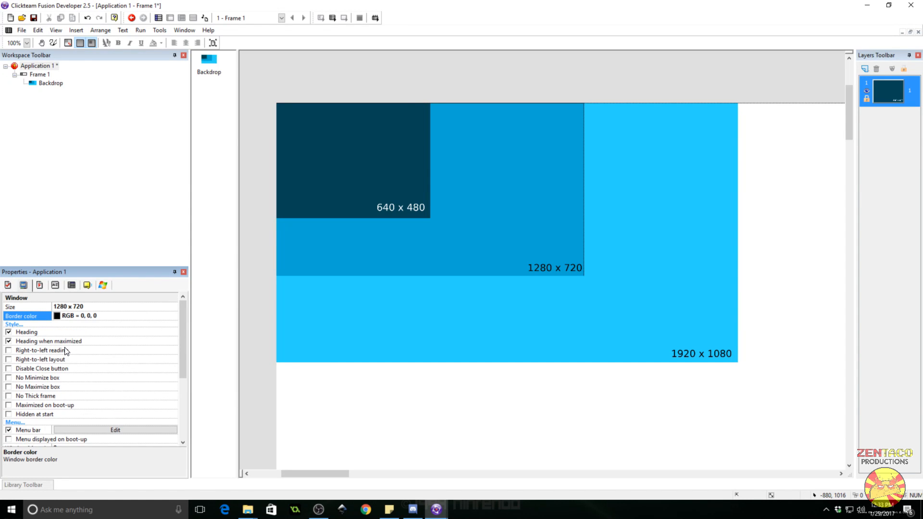
pyautogui.moveTo(411, 97)
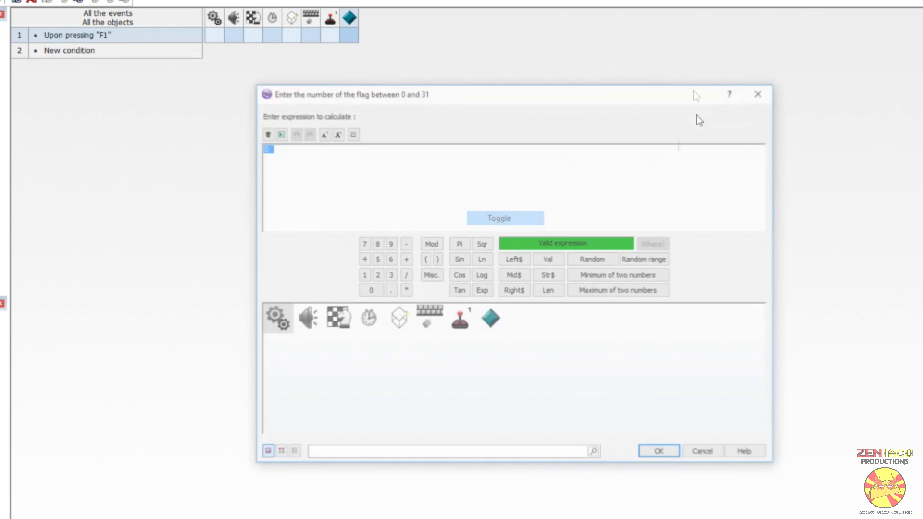
# Make F1 toggle internal flag 0 and add flag 0 on/off conditions with screen-mode actions.
pyautogui.click(658, 450)
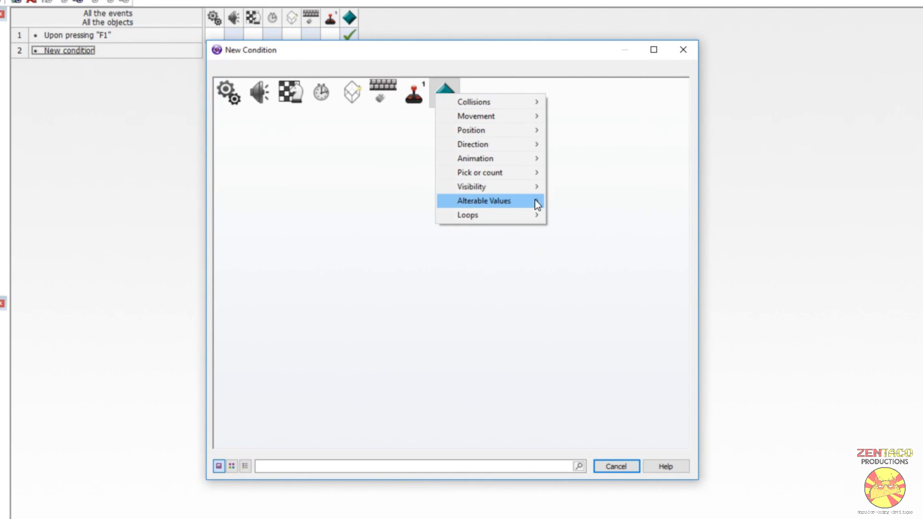
pyautogui.click(483, 200)
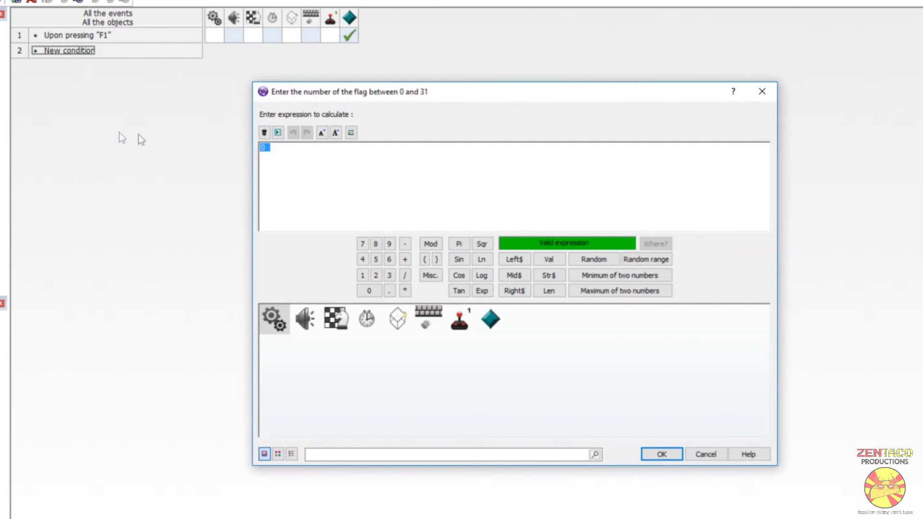
pyautogui.click(661, 454)
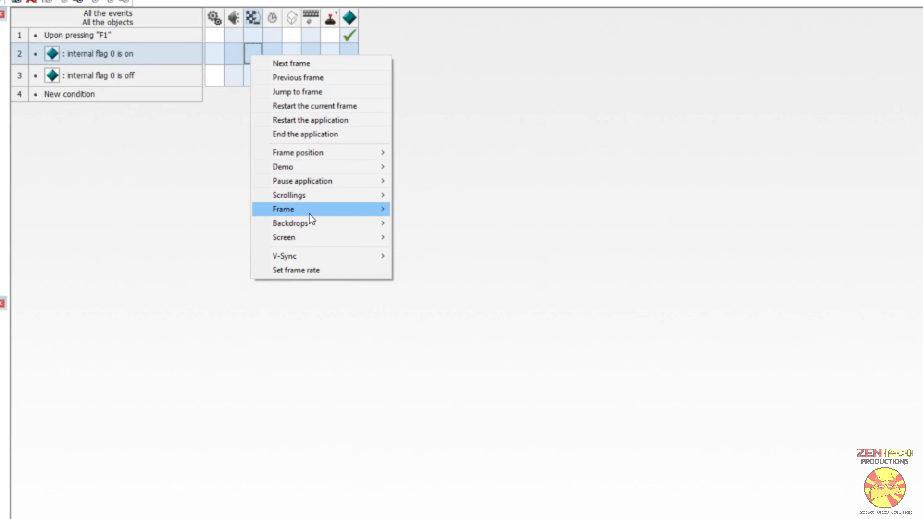
pyautogui.moveTo(288, 195)
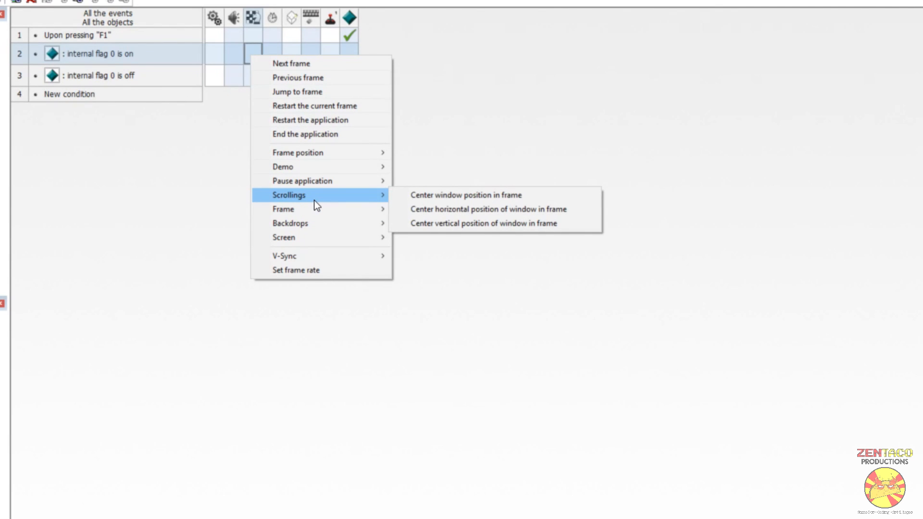
pyautogui.moveTo(283, 238)
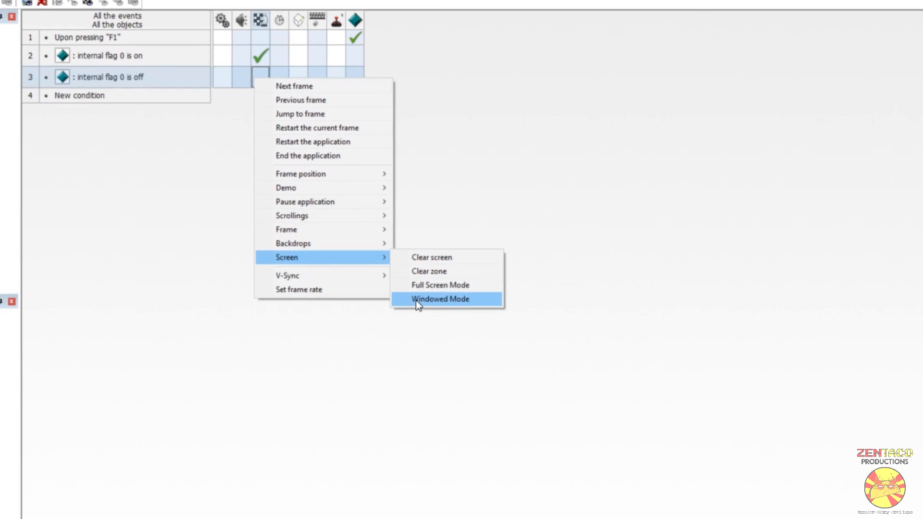
pyautogui.click(440, 300)
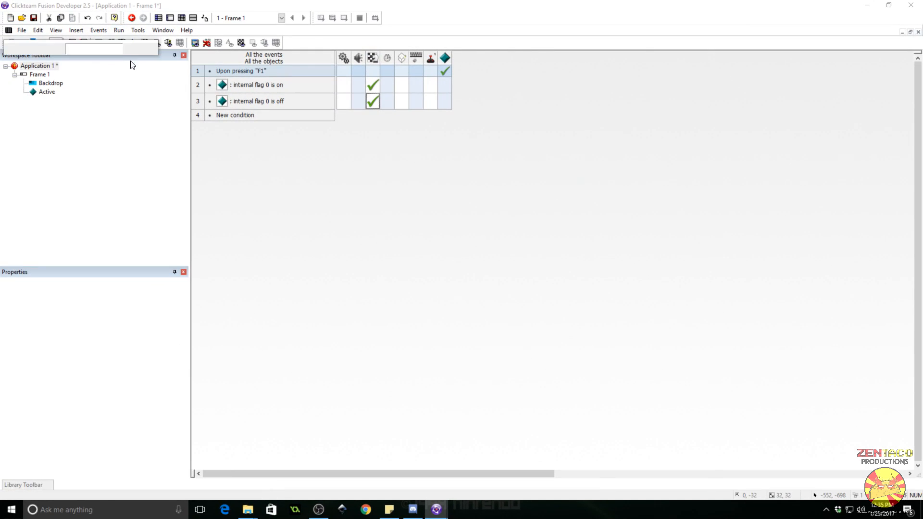
# Choose the Window Control object from the Create new object dialog.
pyautogui.click(131, 17)
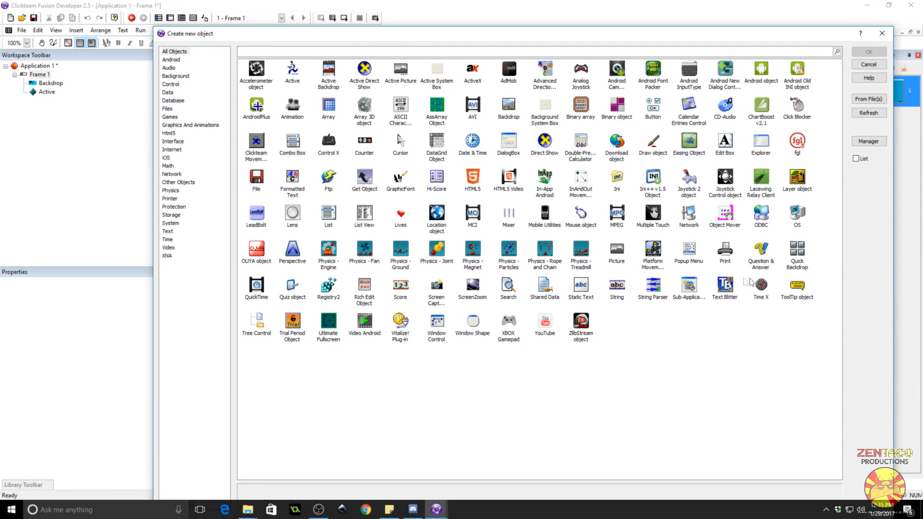
pyautogui.click(868, 63)
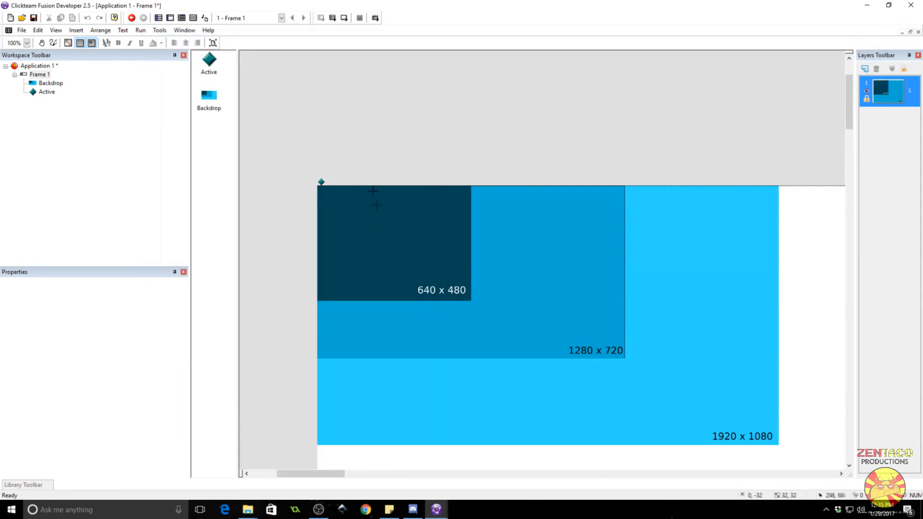
# Place the Window Control object in Frame 1's layout.
pyautogui.click(336, 183)
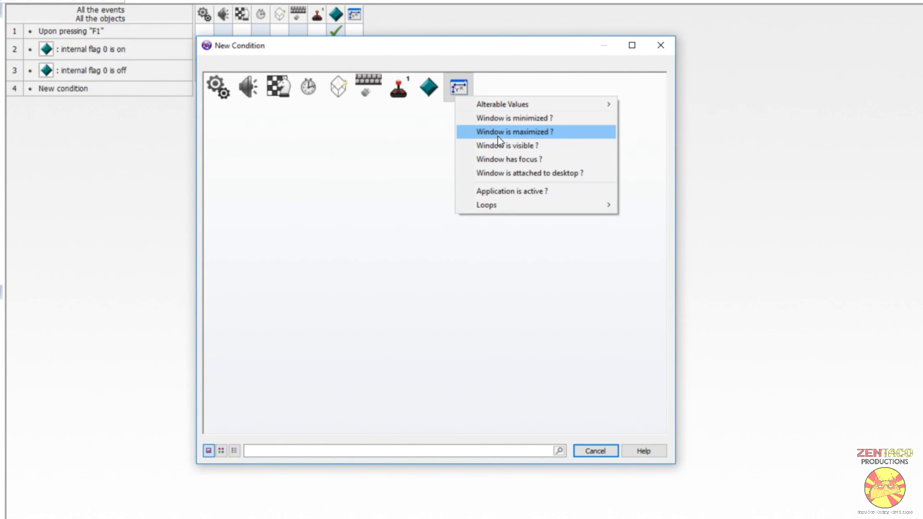
pyautogui.moveTo(523, 158)
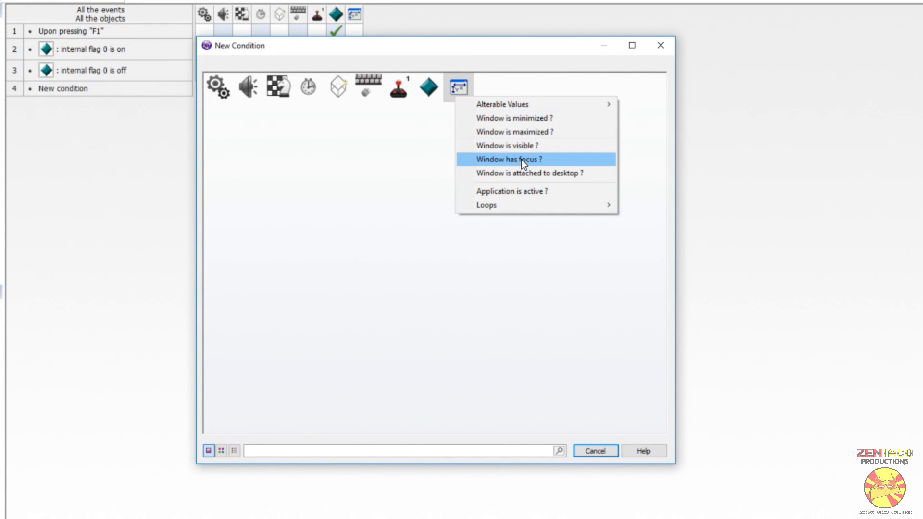
pyautogui.moveTo(521, 145)
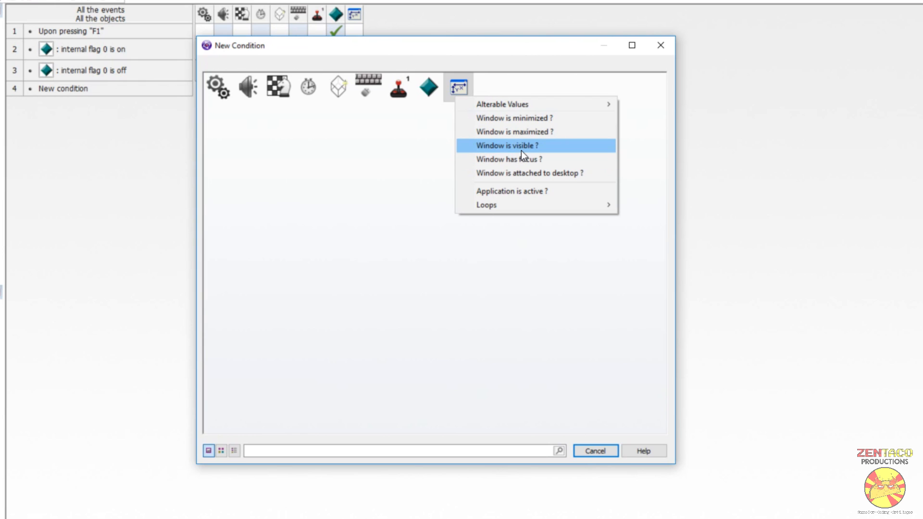
pyautogui.moveTo(532, 173)
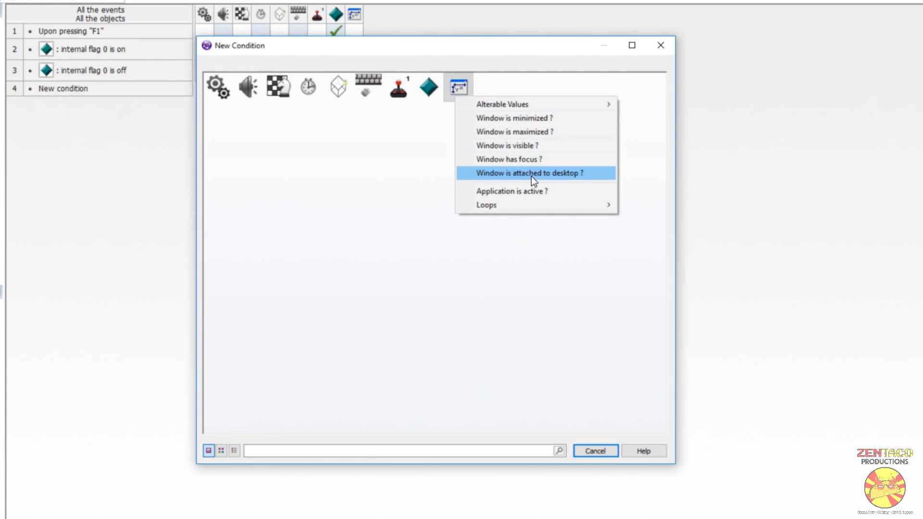
pyautogui.moveTo(533, 191)
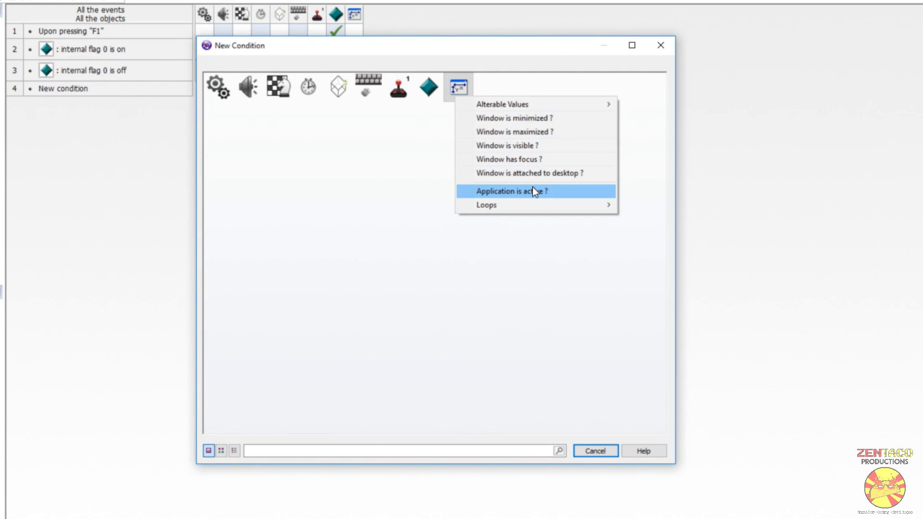
pyautogui.moveTo(509, 55)
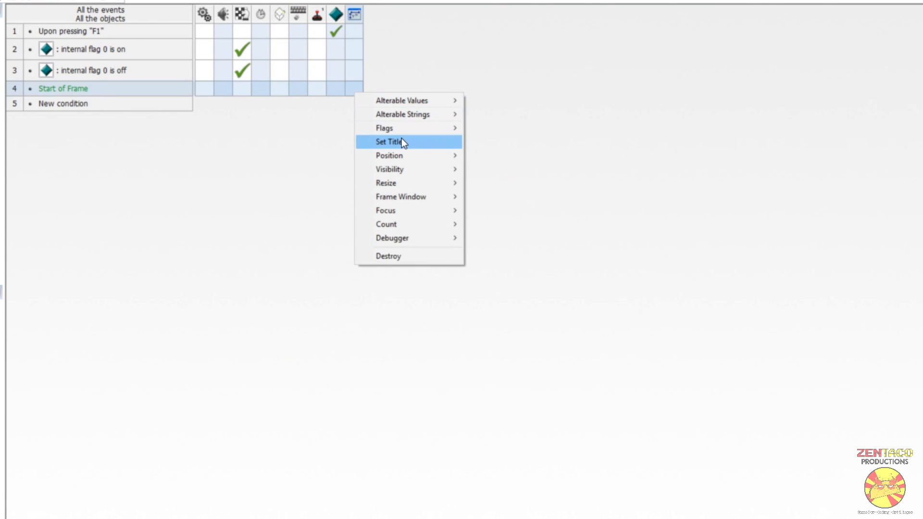
# Add a Set Title action 'Windows Resolution Example' to Start of Frame, then begin a Set Position action.
pyautogui.click(387, 141)
pyautogui.write('"')
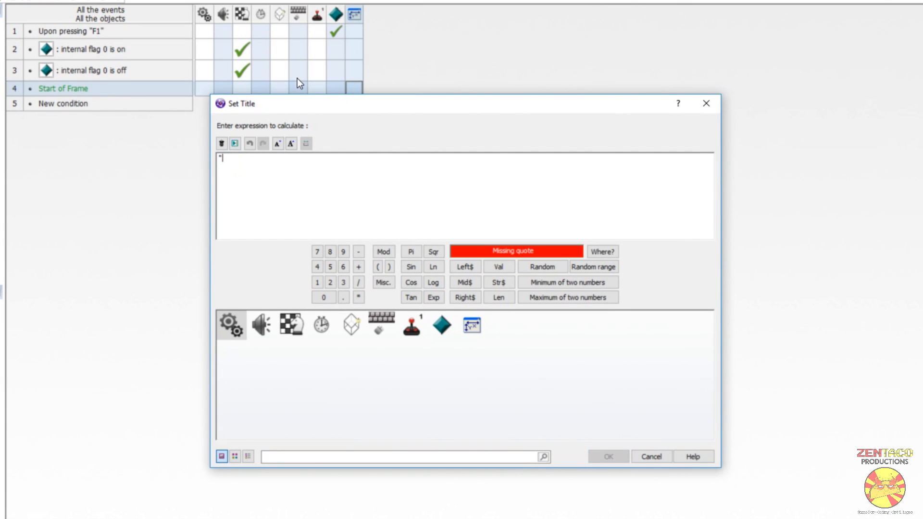
pyautogui.write('Windows')
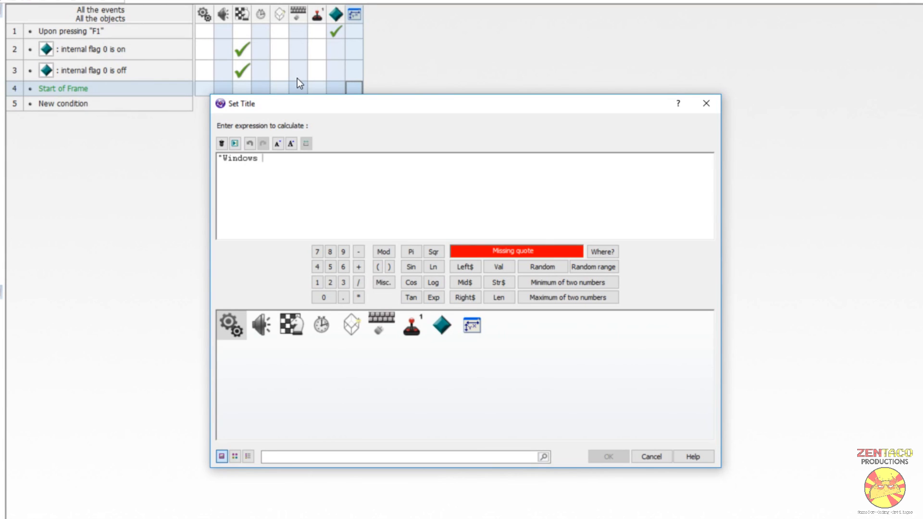
pyautogui.write('Resolution E')
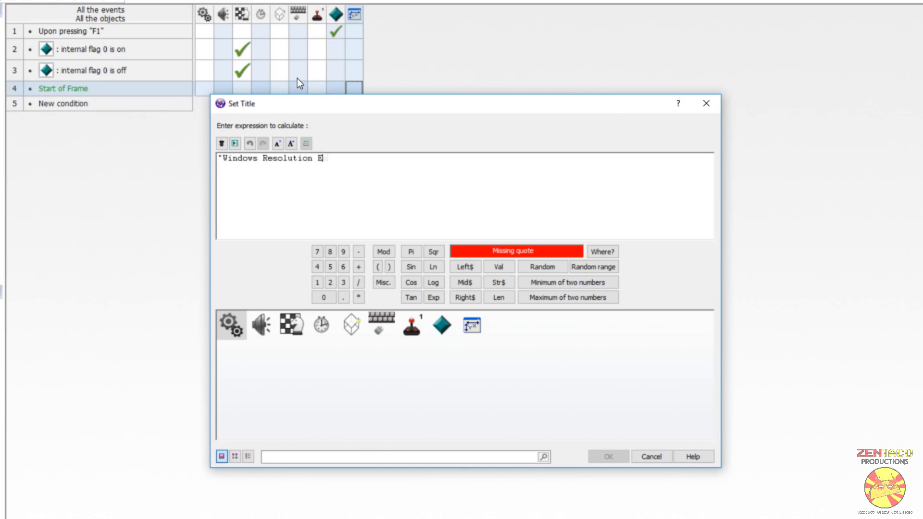
pyautogui.write('xample')
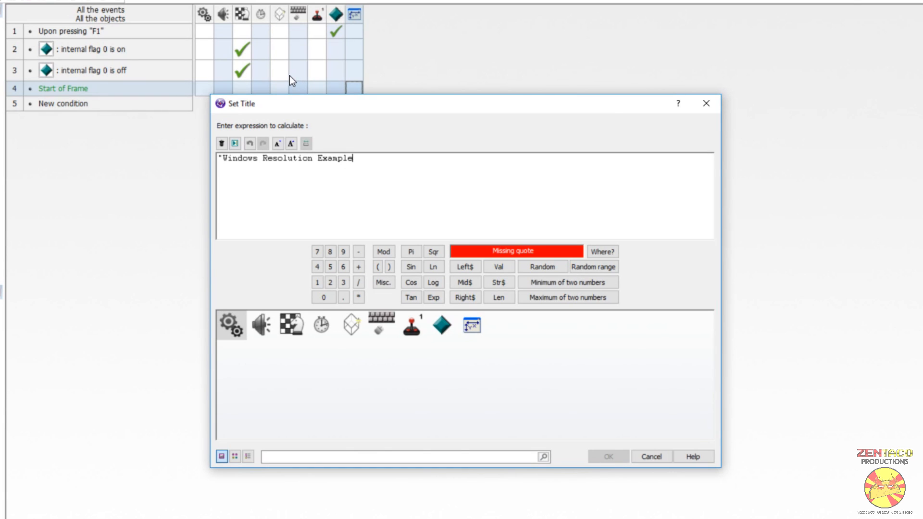
pyautogui.click(608, 456)
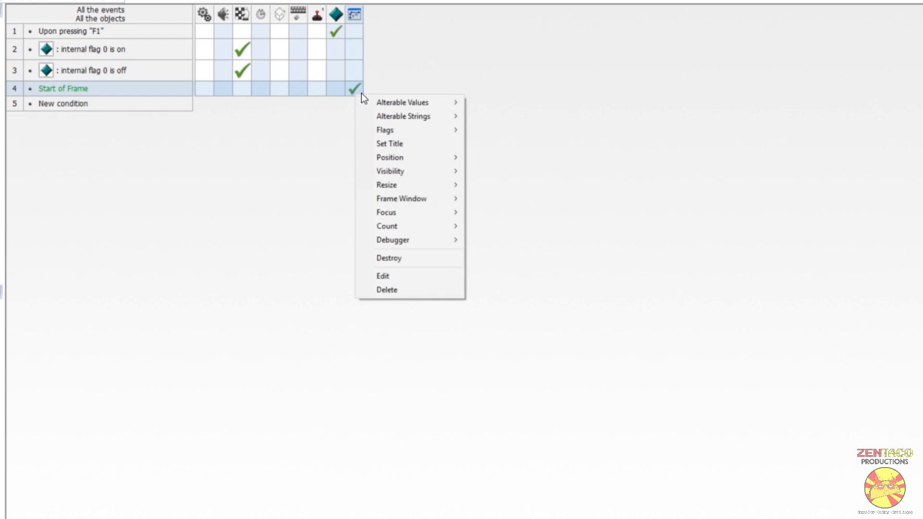
pyautogui.moveTo(389, 156)
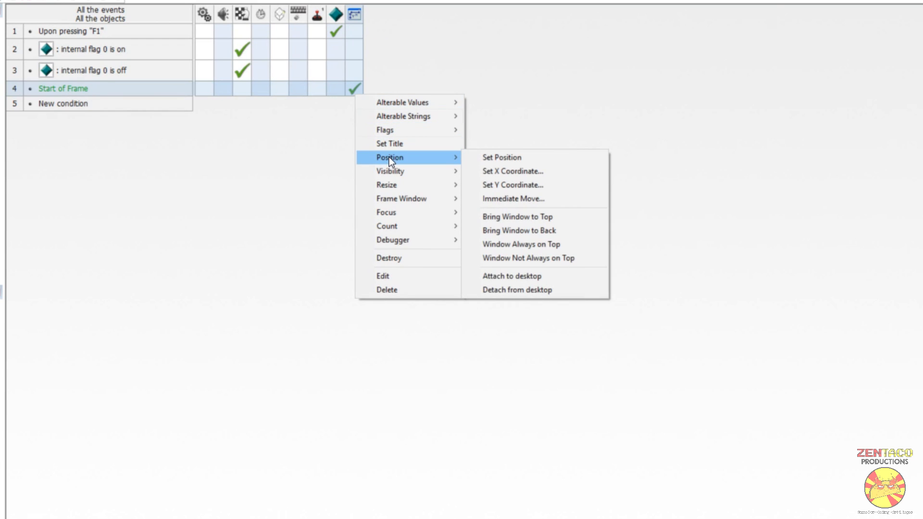
pyautogui.moveTo(442, 162)
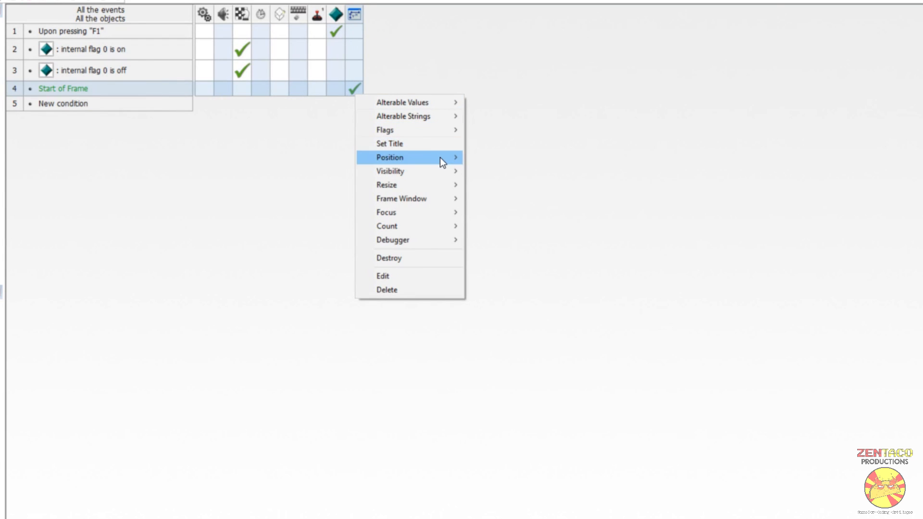
pyautogui.click(390, 156)
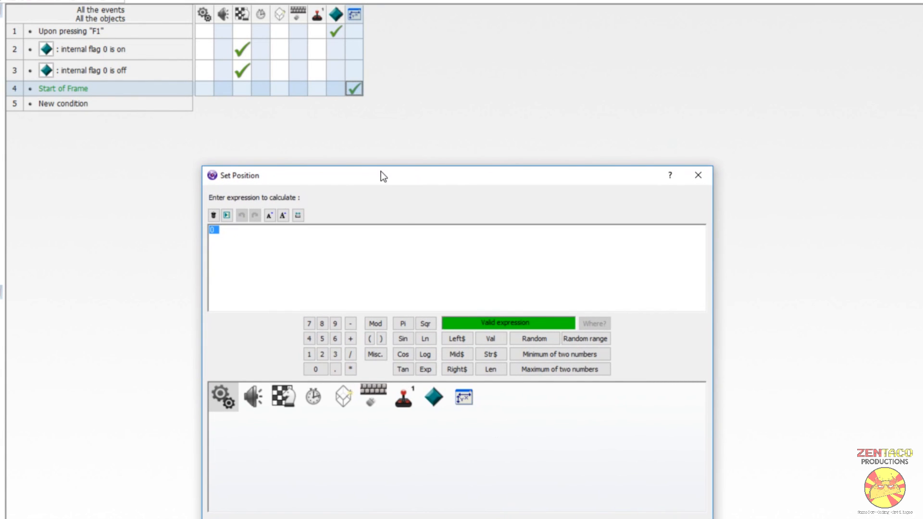
pyautogui.moveTo(208, 190)
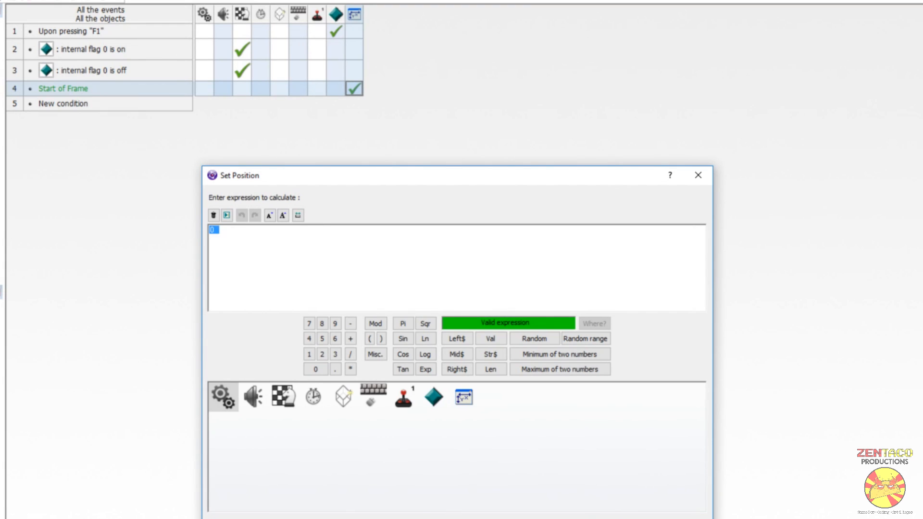
pyautogui.moveTo(312, 169)
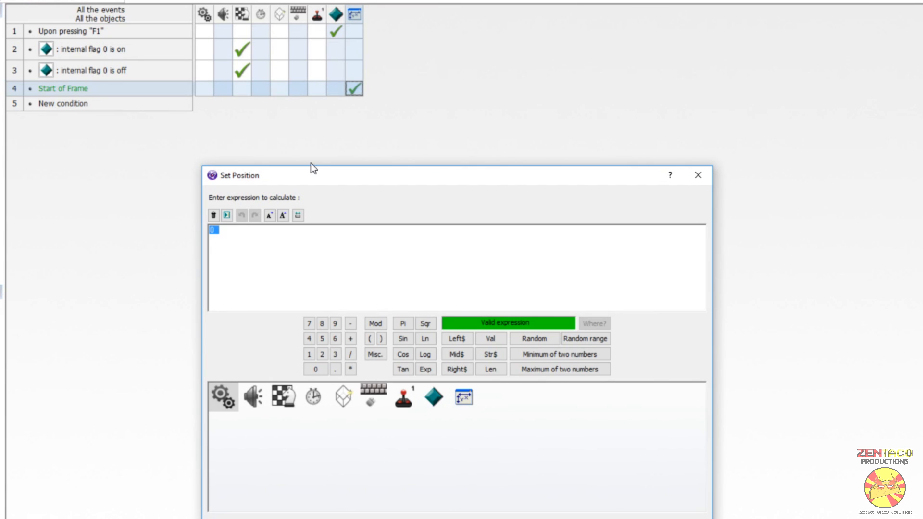
pyautogui.moveTo(921, 269)
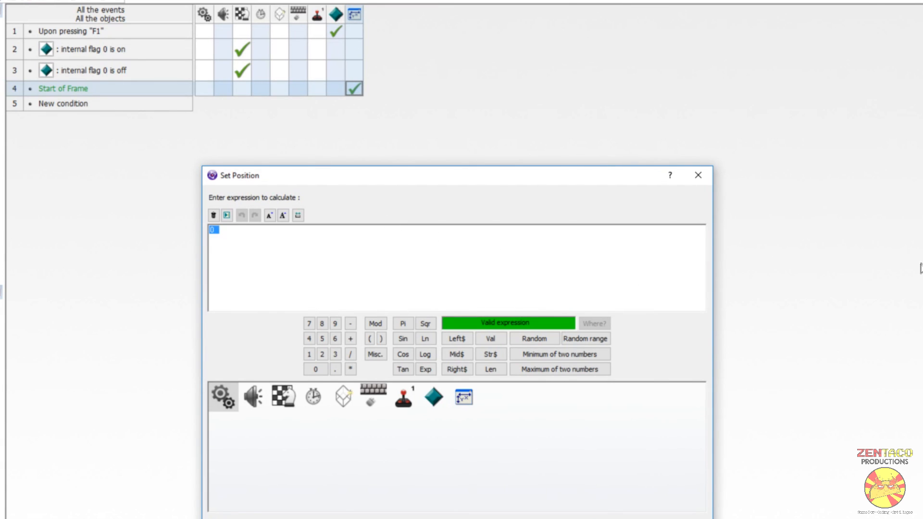
pyautogui.moveTo(549, 6)
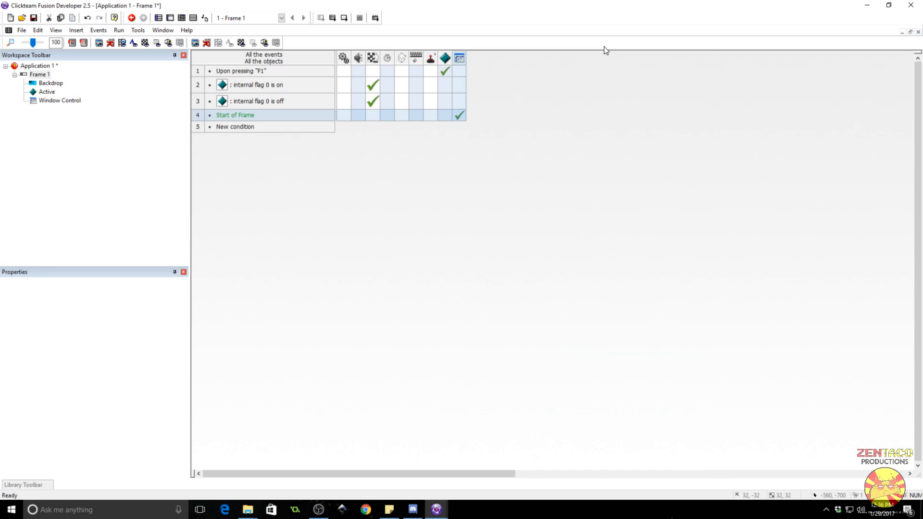
# Choose the window X Size resize action, then show Application 1's build settings in Properties.
pyautogui.click(132, 18)
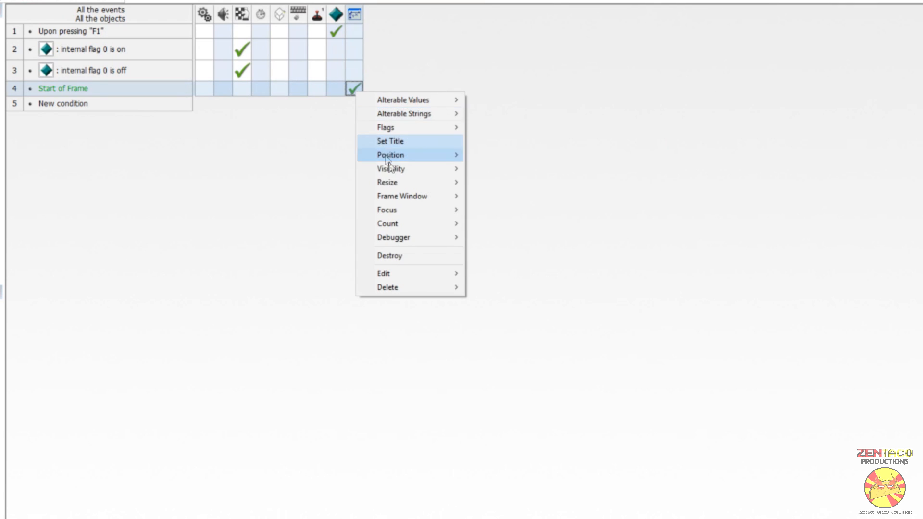
pyautogui.moveTo(386, 182)
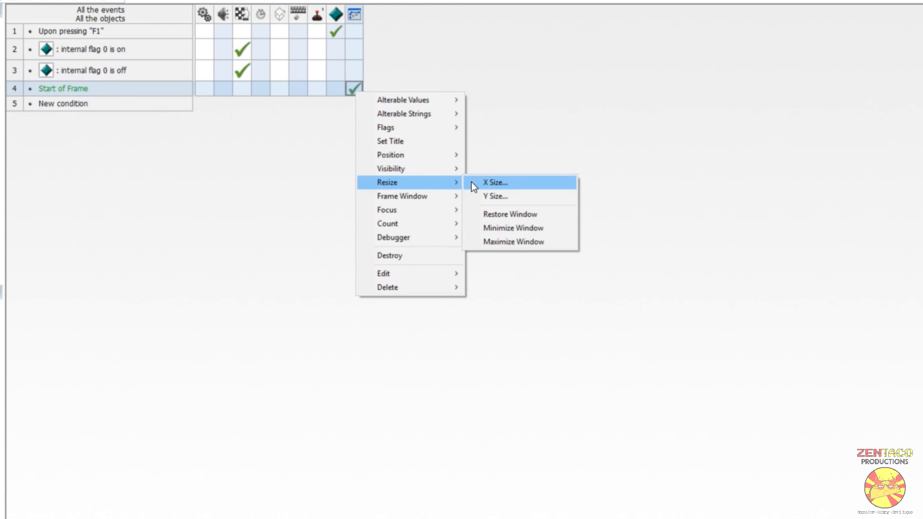
pyautogui.click(494, 182)
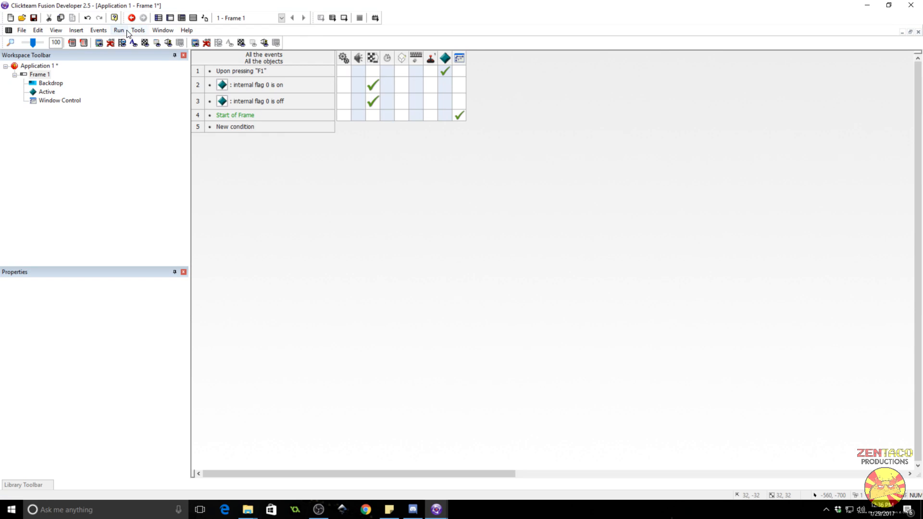
pyautogui.click(131, 17)
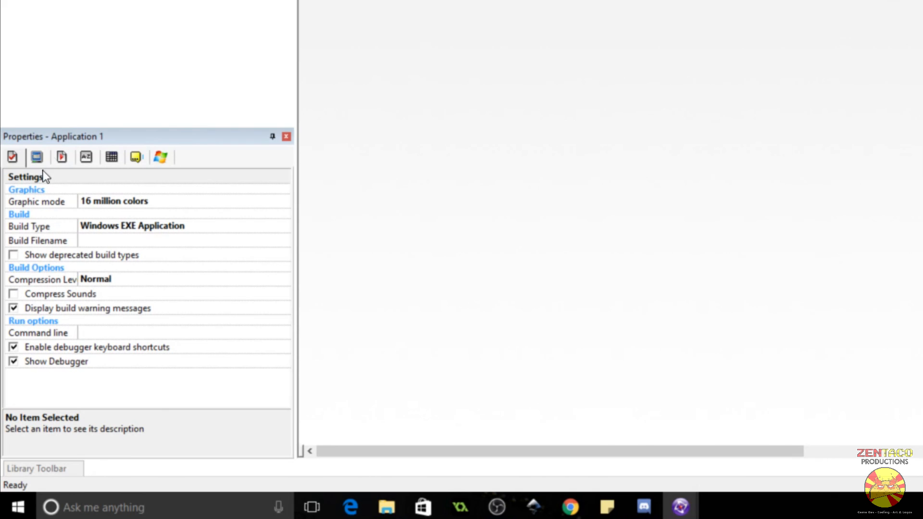
pyautogui.click(37, 157)
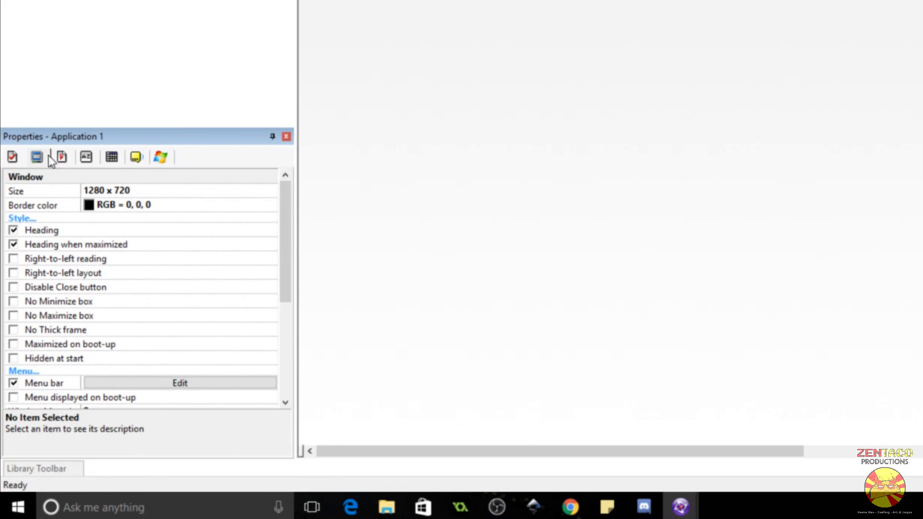
pyautogui.scroll(-3)
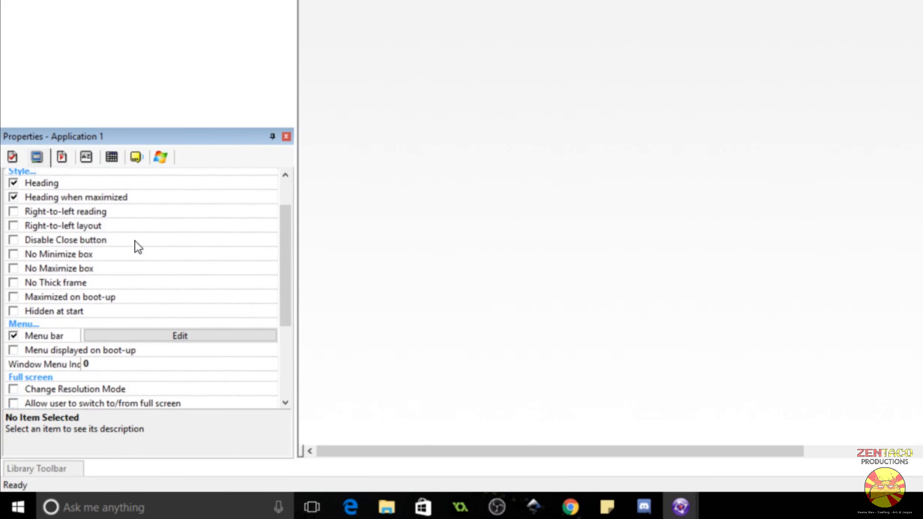
pyautogui.scroll(-3)
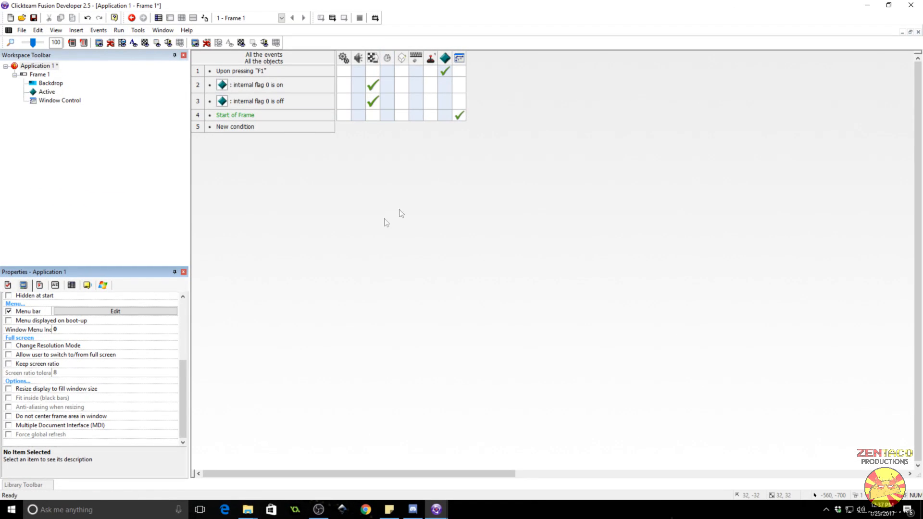
pyautogui.moveTo(459, 115)
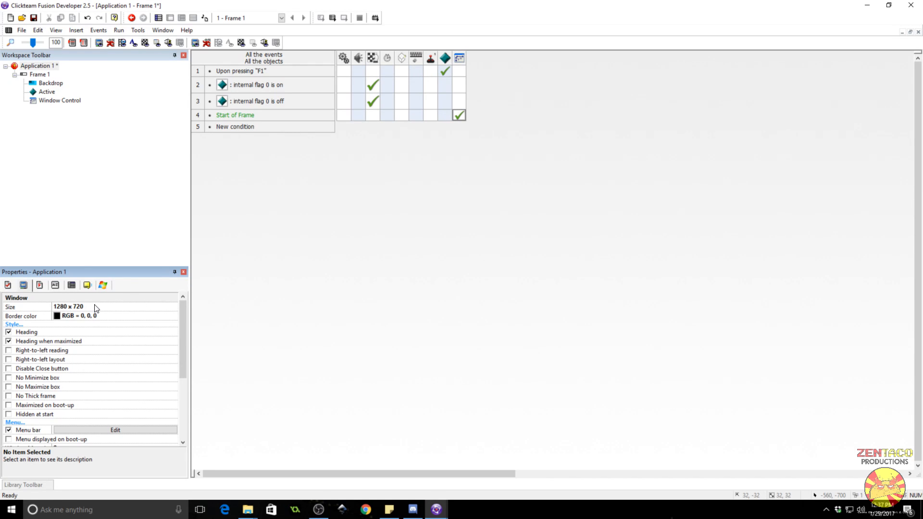
pyautogui.moveTo(141, 292)
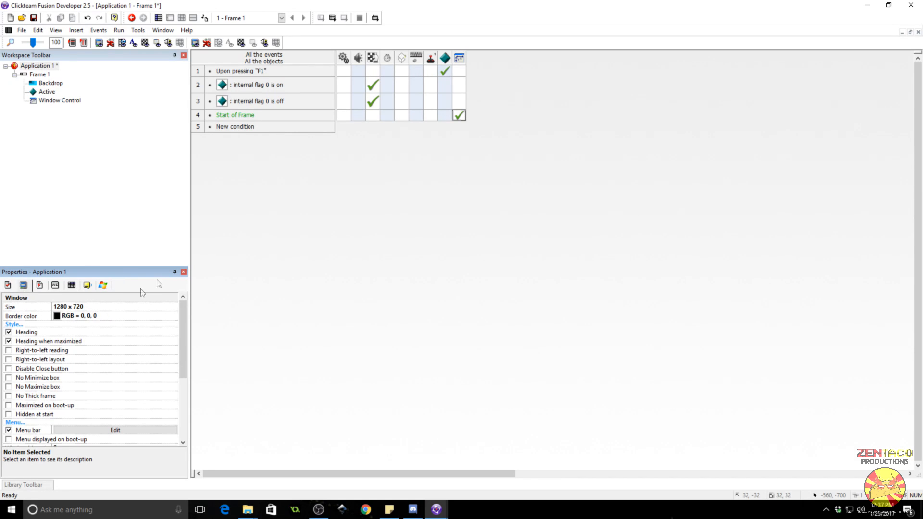
pyautogui.moveTo(120, 299)
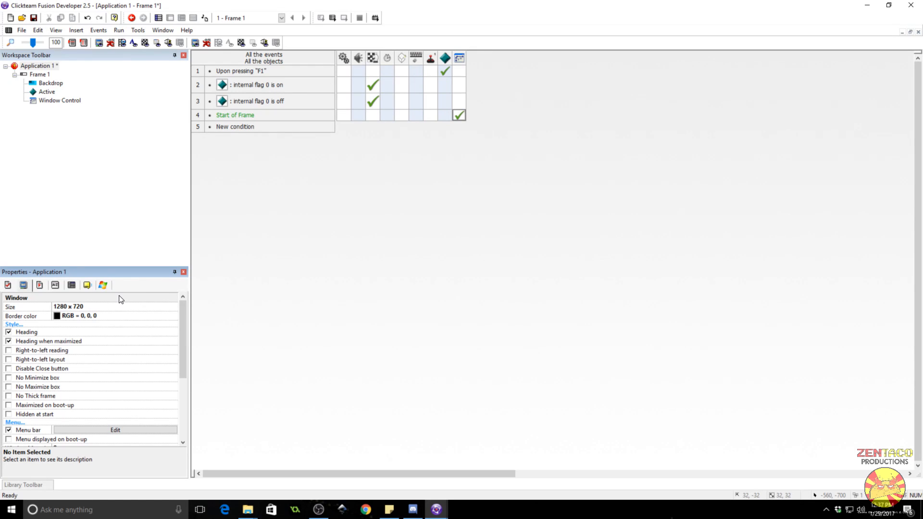
# Add Frame Window actions setting width 1920 and height 1080 with frame size adjustment 0.
pyautogui.rightClick(460, 114)
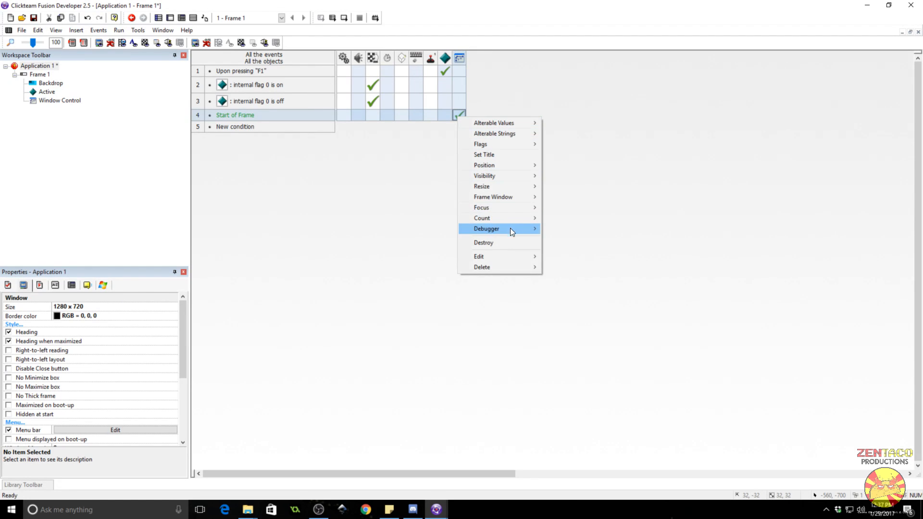
pyautogui.moveTo(493, 196)
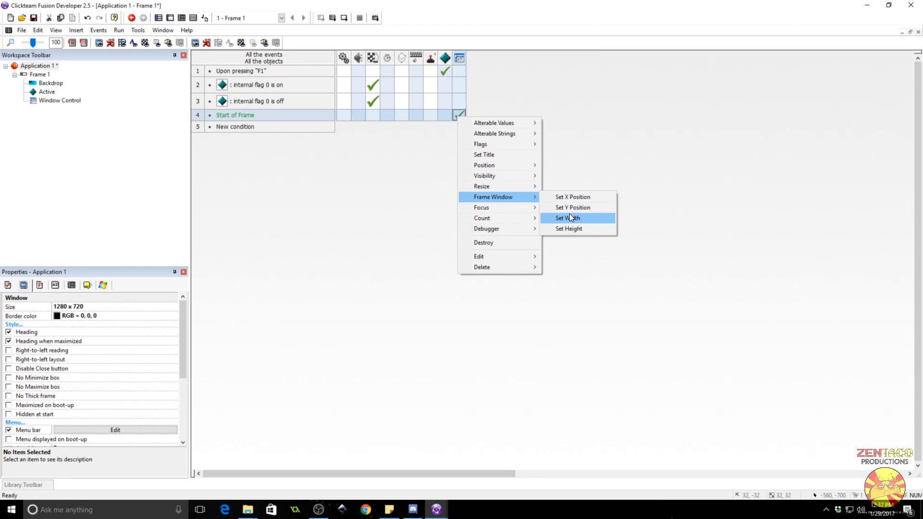
pyautogui.click(567, 218)
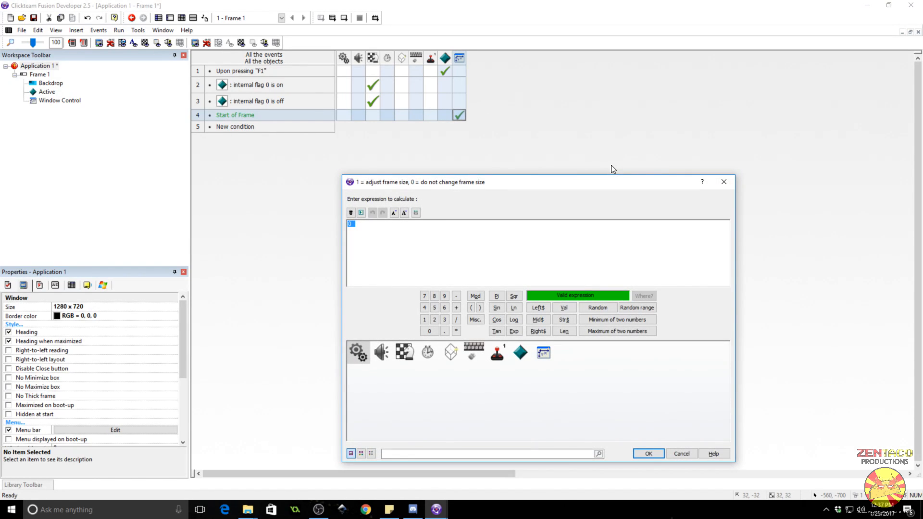
pyautogui.click(647, 453)
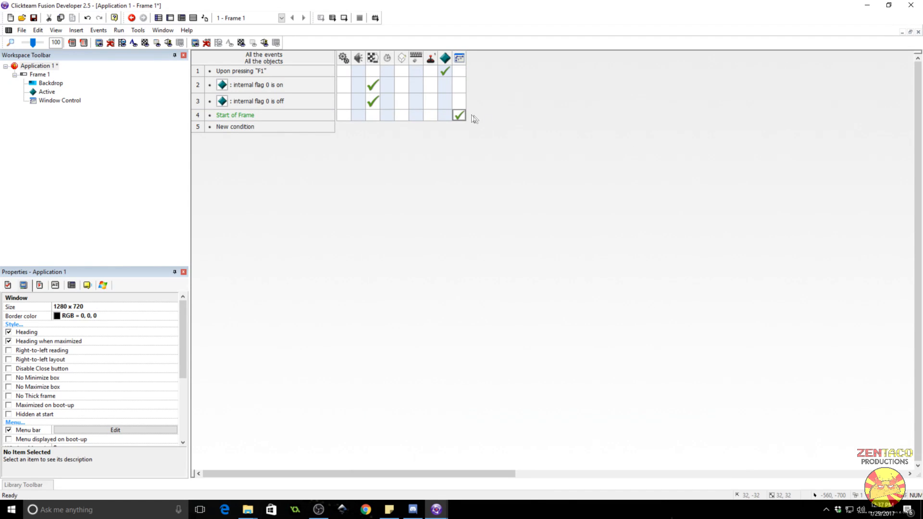
pyautogui.rightClick(460, 116)
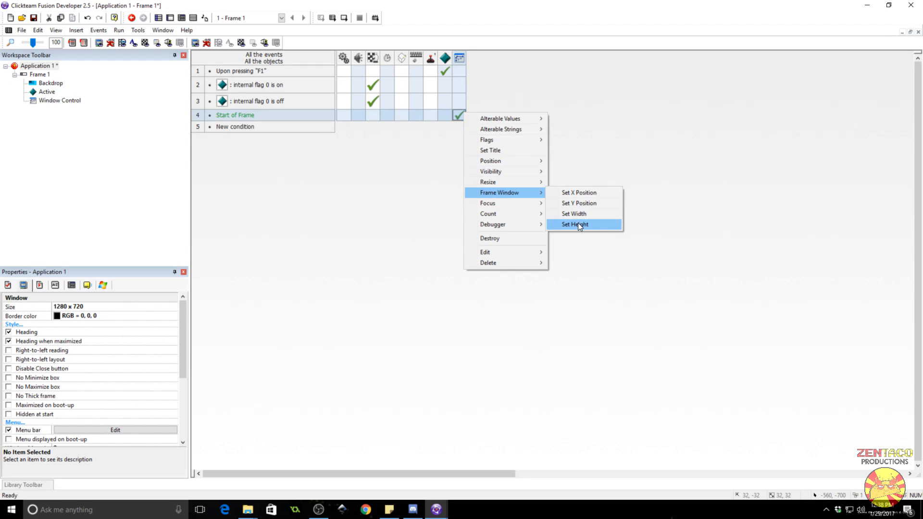
pyautogui.click(574, 224)
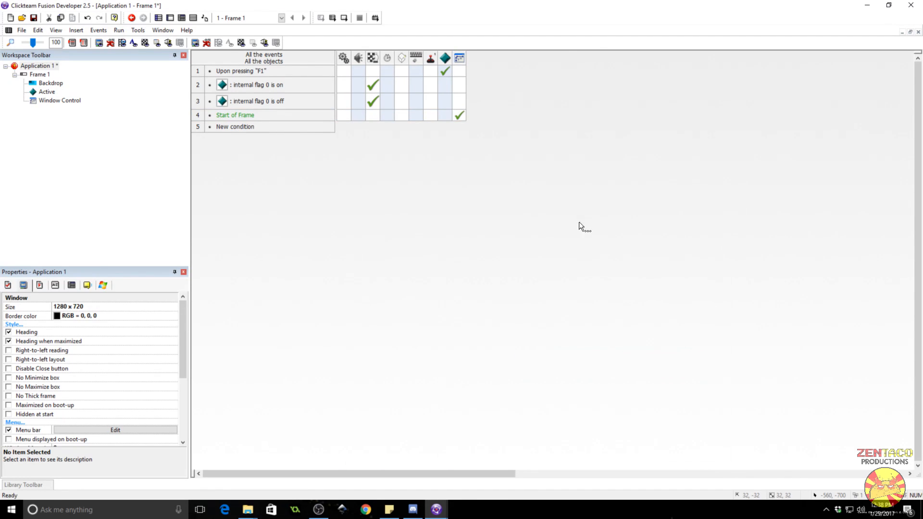
pyautogui.rightClick(459, 115)
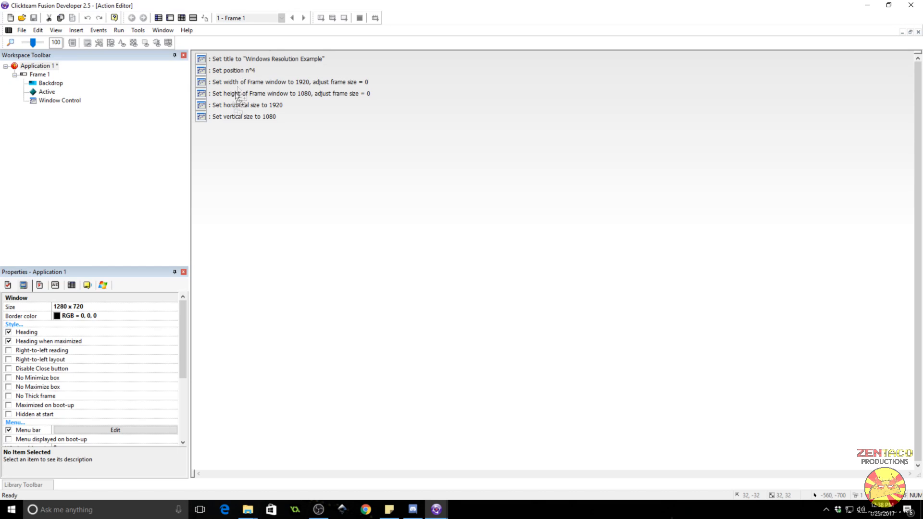
# Drag 'Set position n°4' below 'Set vertical size to 1080' and run the application.
pyautogui.moveTo(233, 70); pyautogui.dragTo(233, 118)
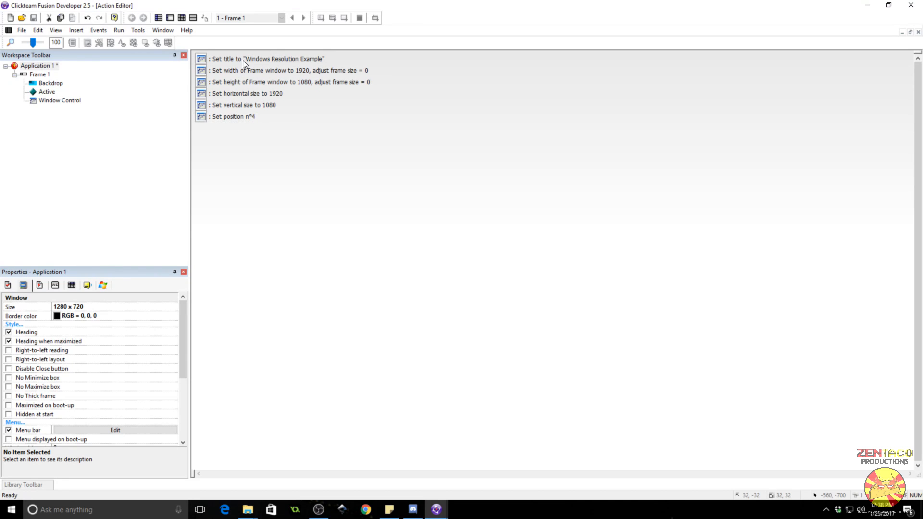
pyautogui.moveTo(258, 74)
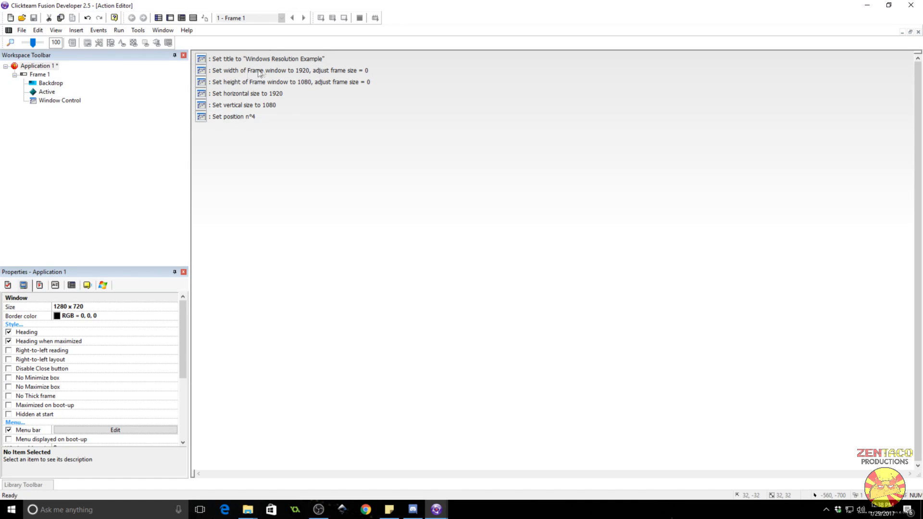
pyautogui.click(158, 17)
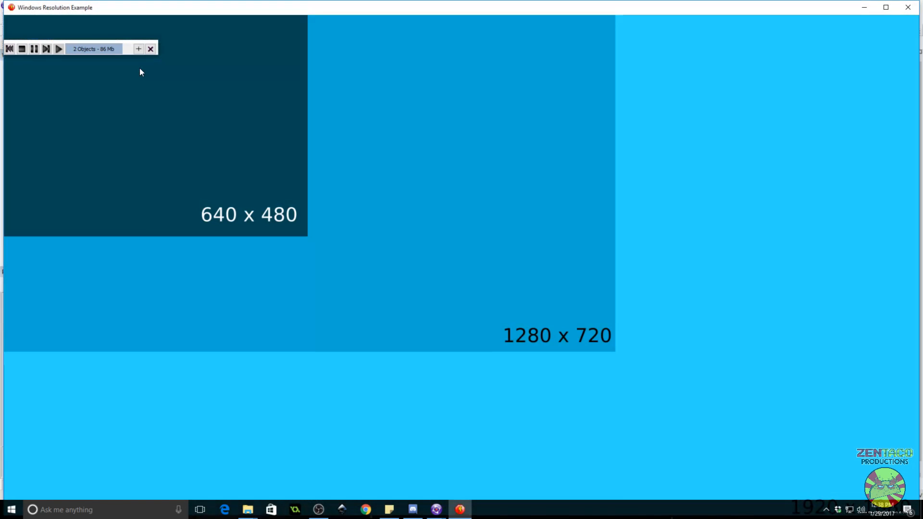
pyautogui.moveTo(486, 135)
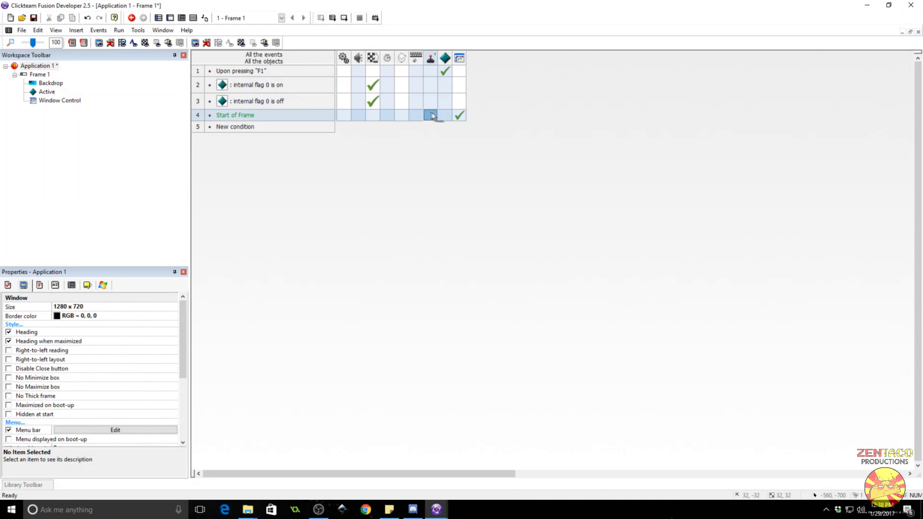
pyautogui.moveTo(459, 116)
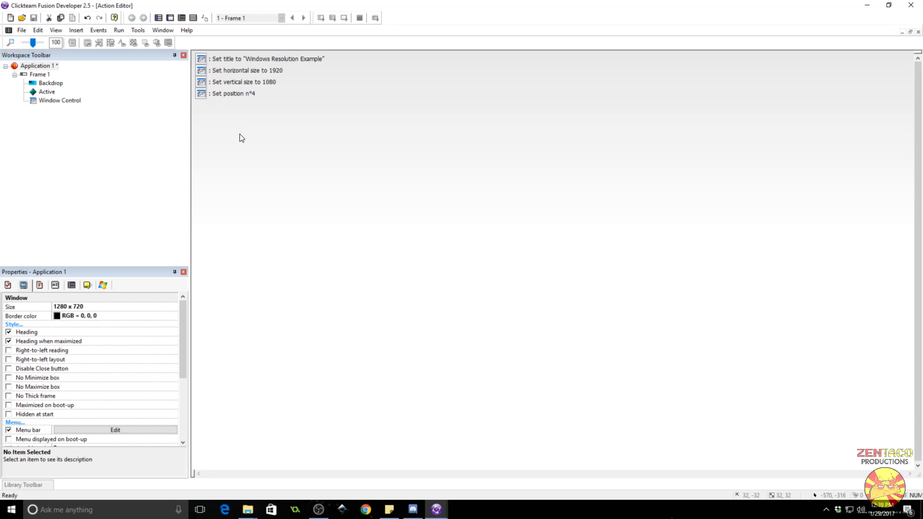
# Select the frame window size actions in the Action Editor and delete them.
pyautogui.click(247, 71)
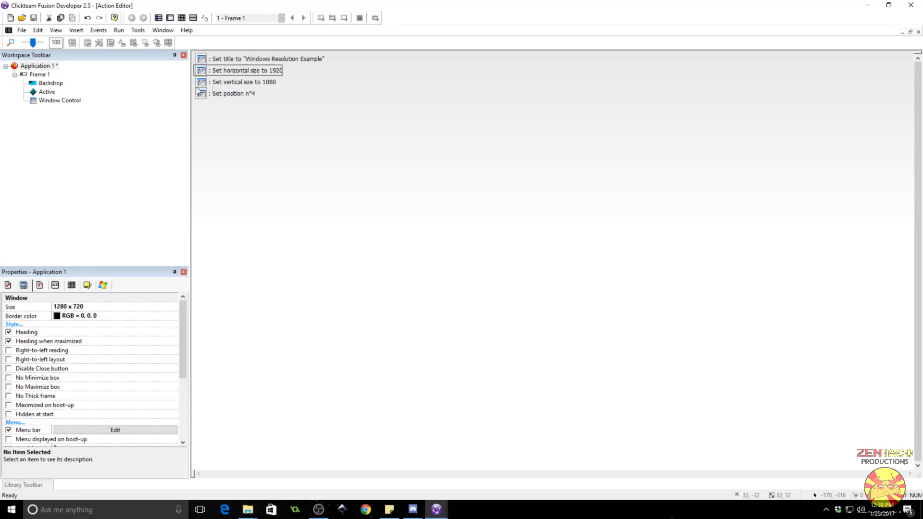
pyautogui.click(182, 17)
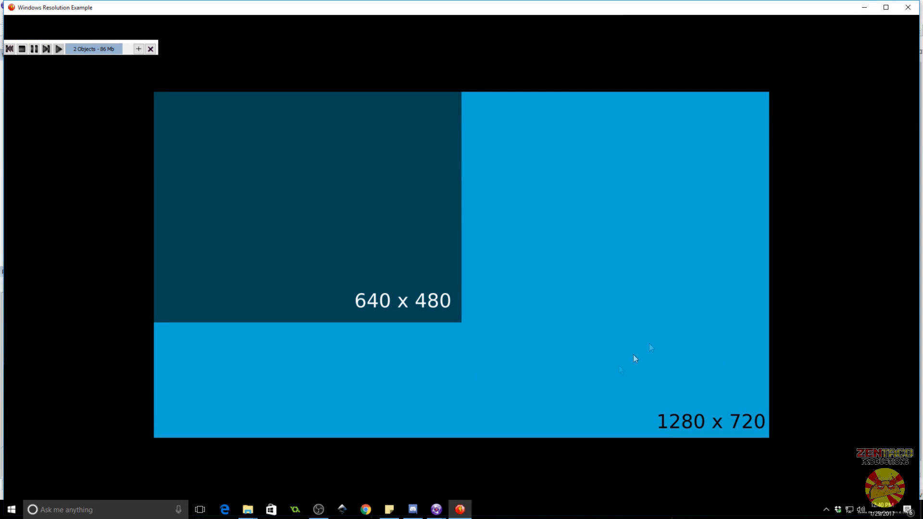
pyautogui.moveTo(637, 358)
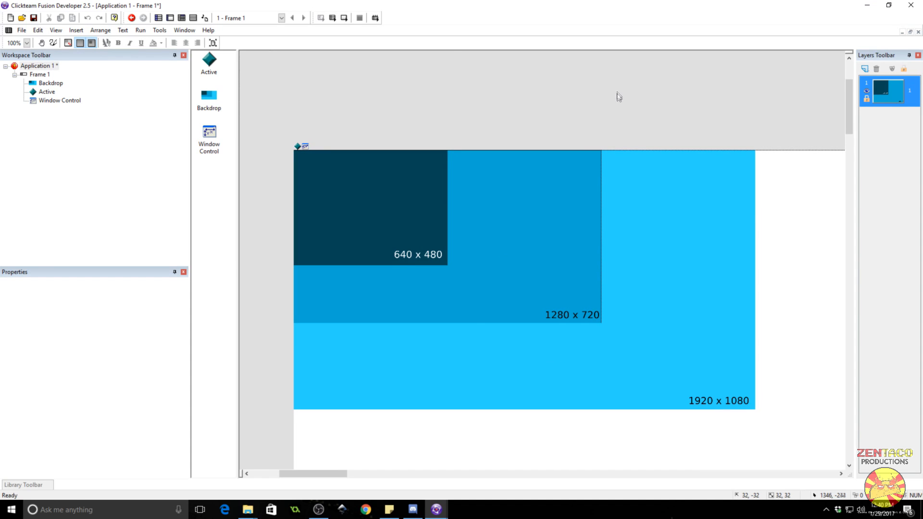
pyautogui.moveTo(599, 124)
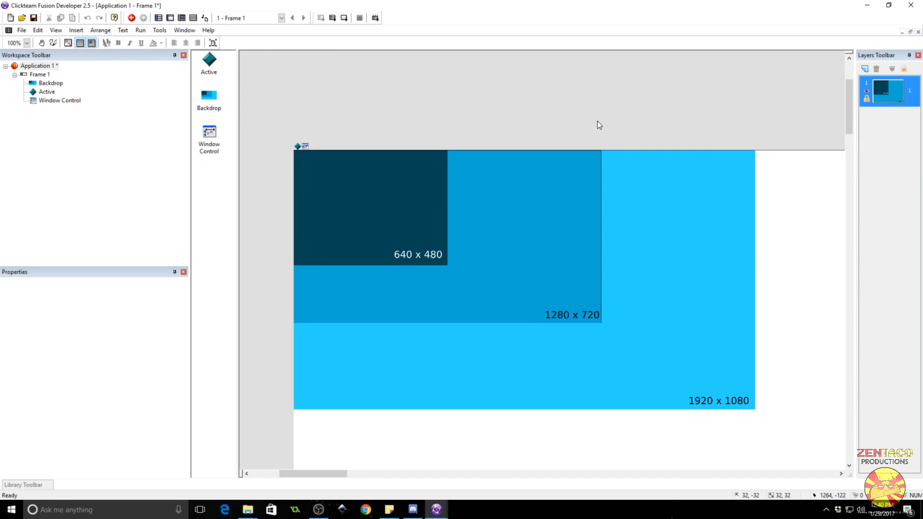
pyautogui.moveTo(414, 77)
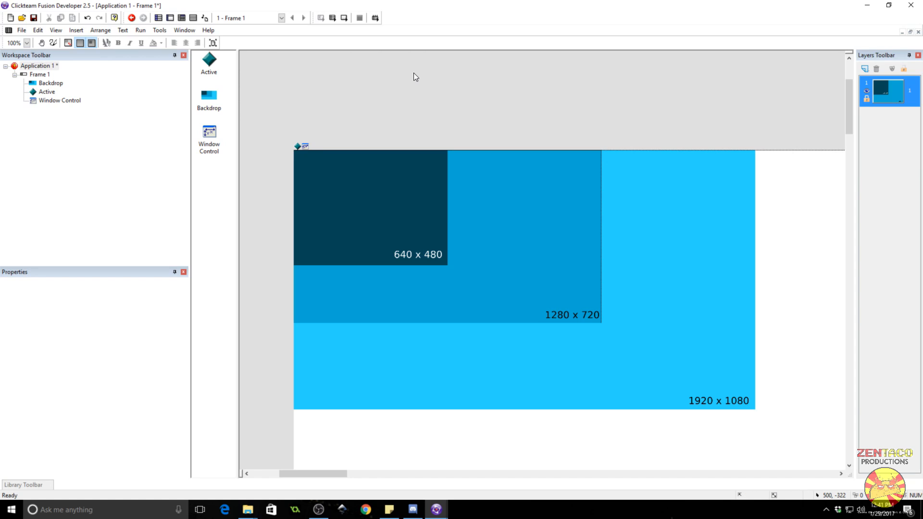